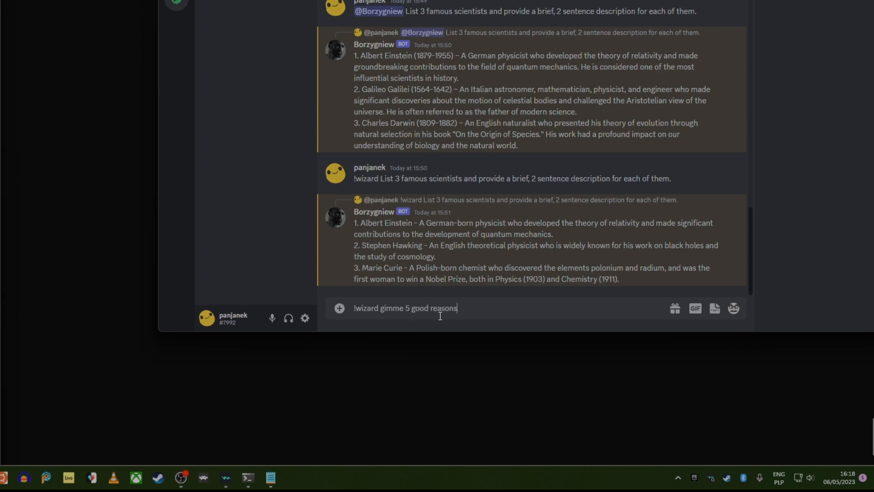
# Finish and send the !wizard prompt asking for five reasons to make a YouTube video.
pyautogui.write('why I sho')
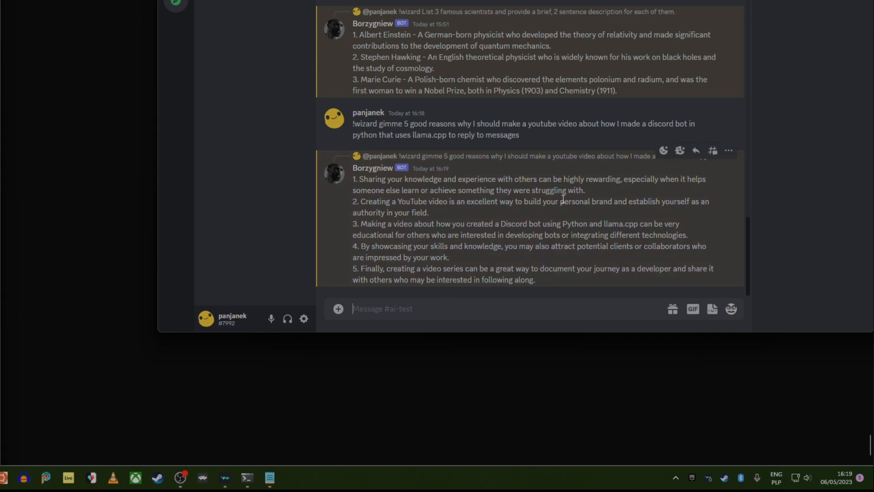
pyautogui.moveTo(571, 168)
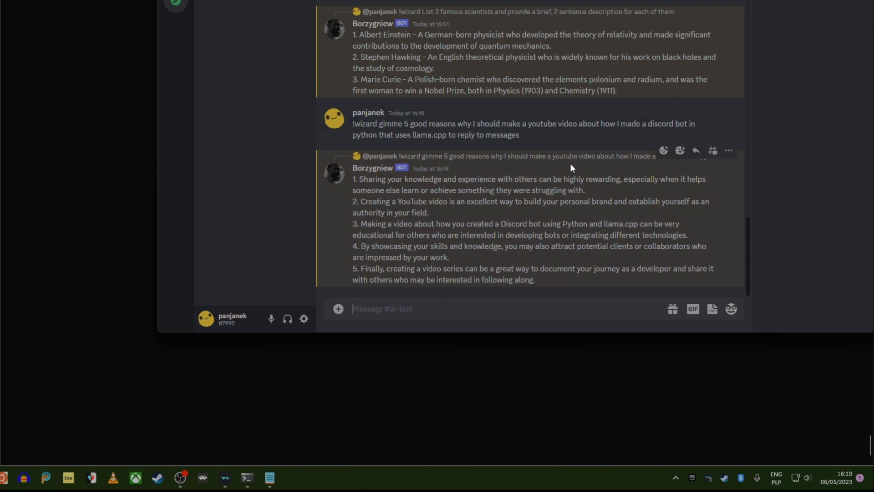
pyautogui.moveTo(563, 178)
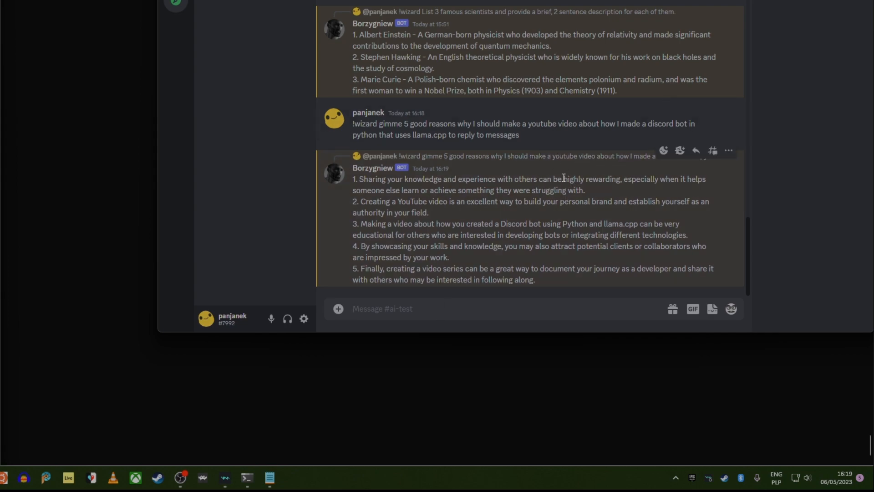
pyautogui.moveTo(561, 212)
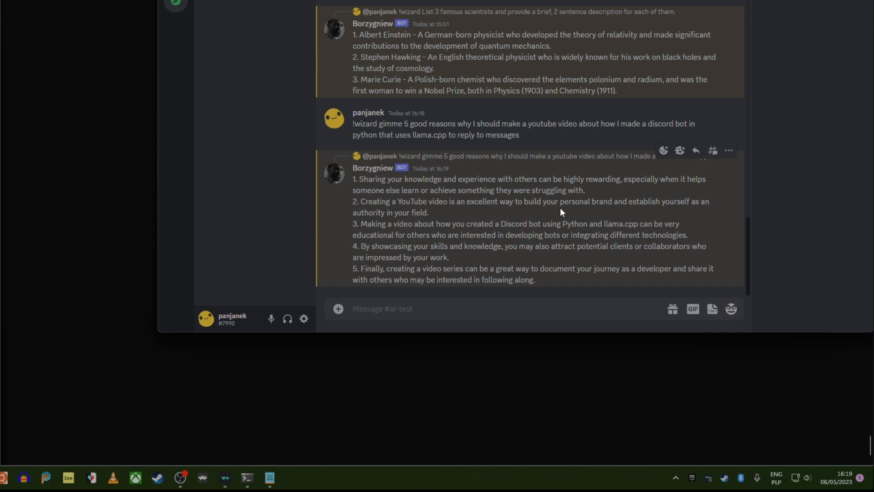
pyautogui.moveTo(435, 249)
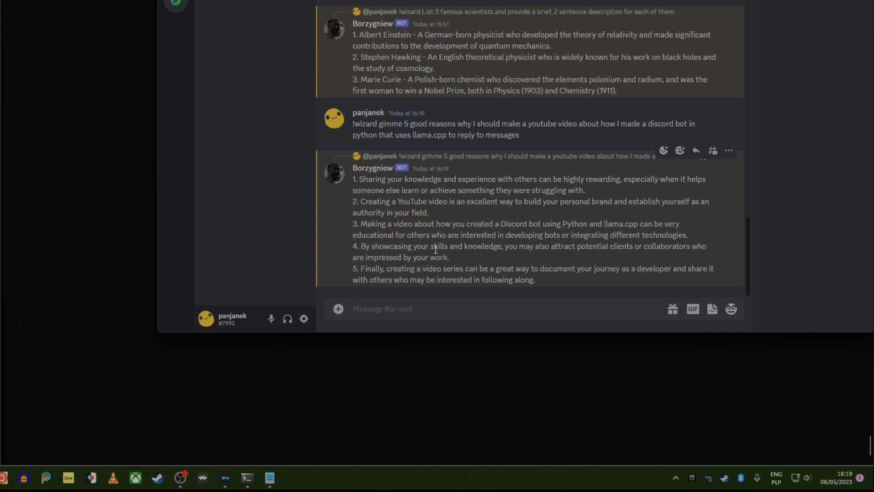
pyautogui.moveTo(524, 233)
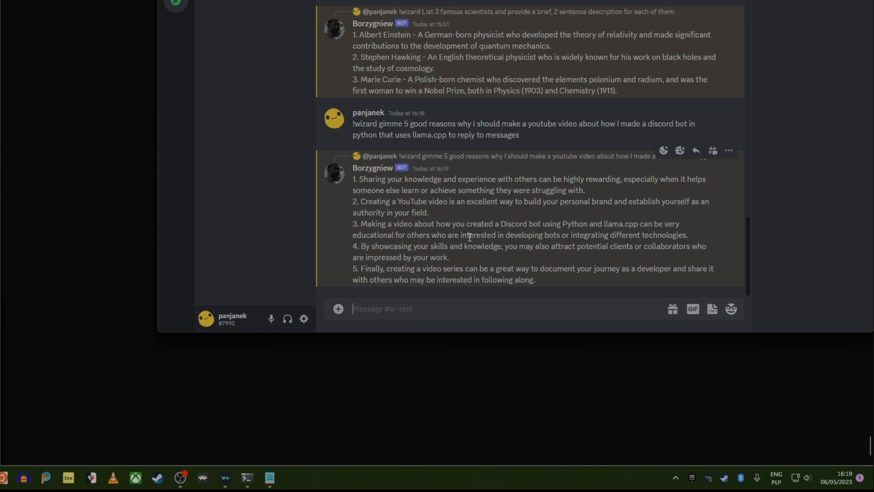
pyautogui.moveTo(629, 235)
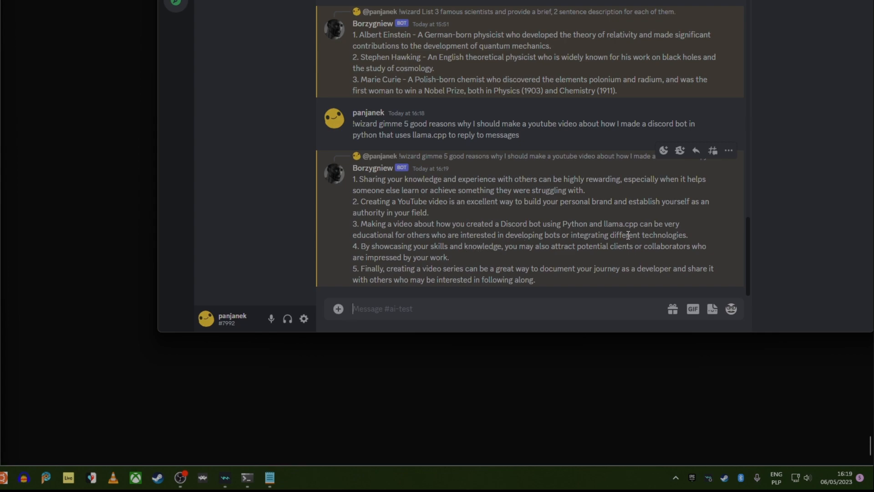
pyautogui.moveTo(478, 256)
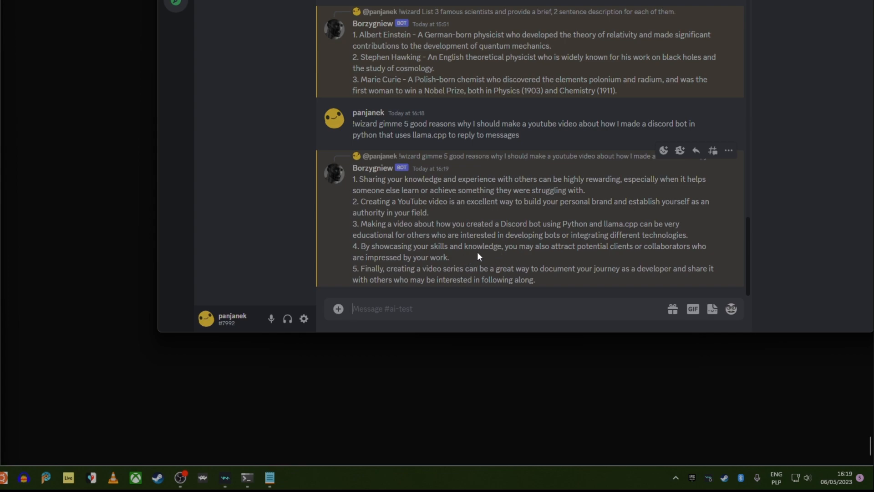
pyautogui.moveTo(459, 278)
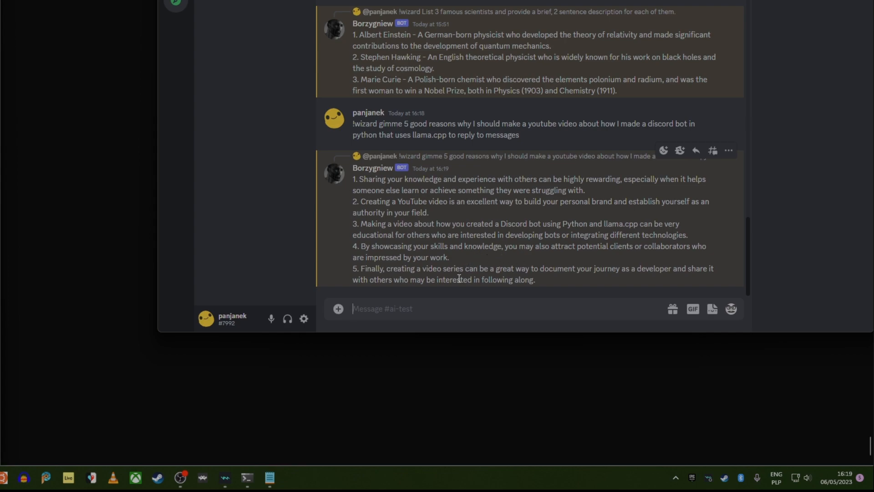
pyautogui.moveTo(570, 283)
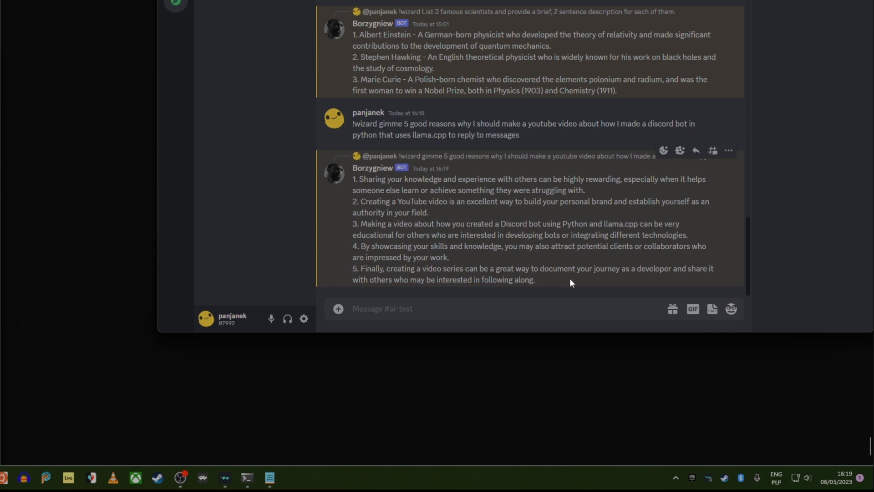
pyautogui.moveTo(557, 287)
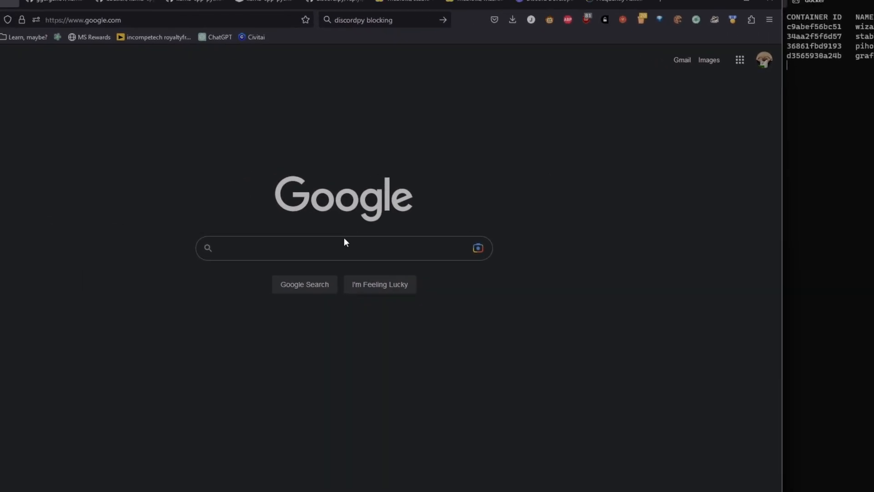
# Google 'how to make a discord bot in python' and open the Real Python tutorial.
pyautogui.click(344, 248)
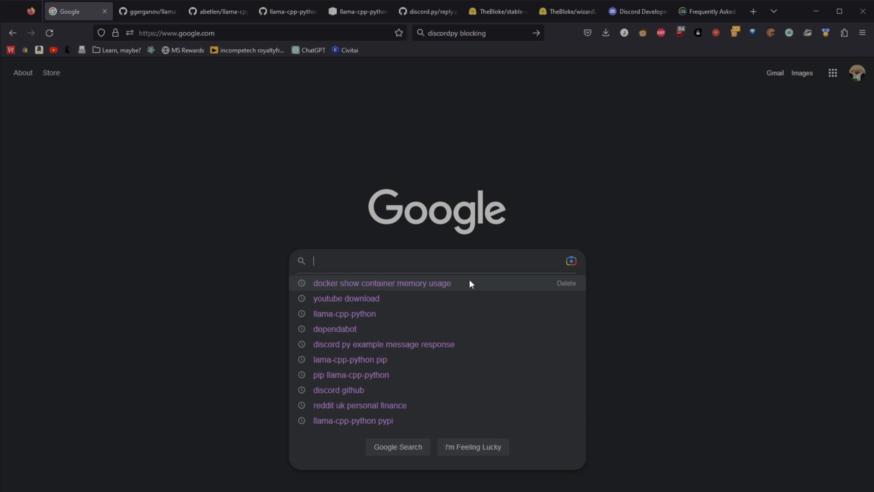
pyautogui.write('how to make a di')
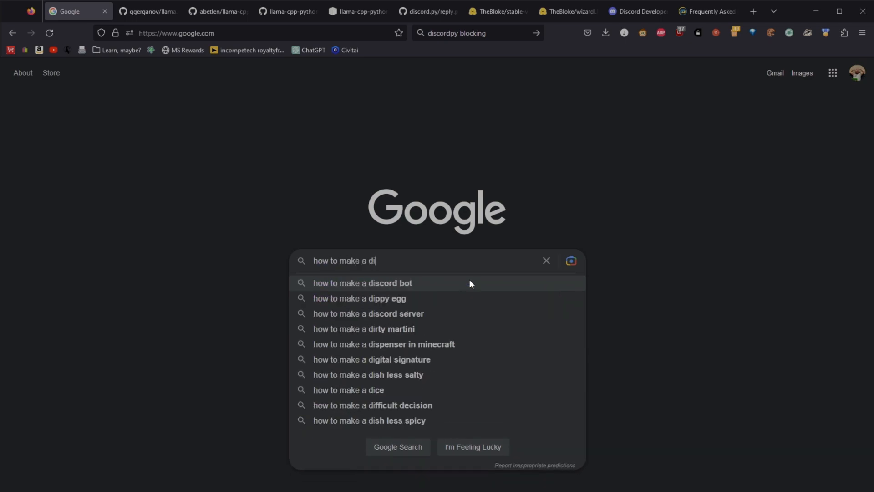
pyautogui.write('scord bot in python')
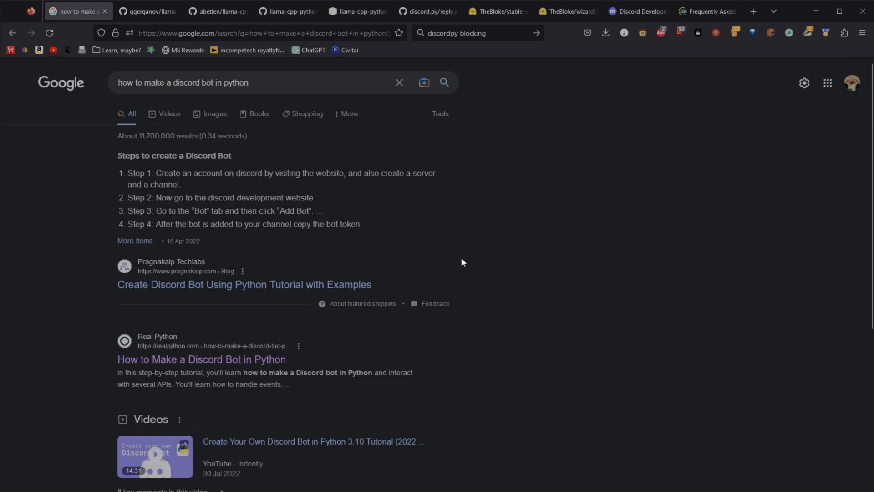
pyautogui.click(201, 360)
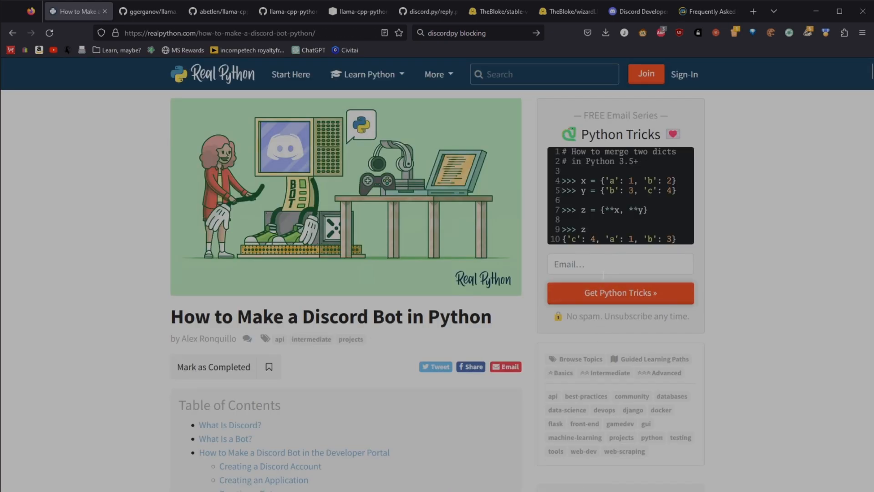
# Scroll the tutorial to Creating an Application, then switch to the bot-pana-janka Developer Portal.
pyautogui.scroll(-3)
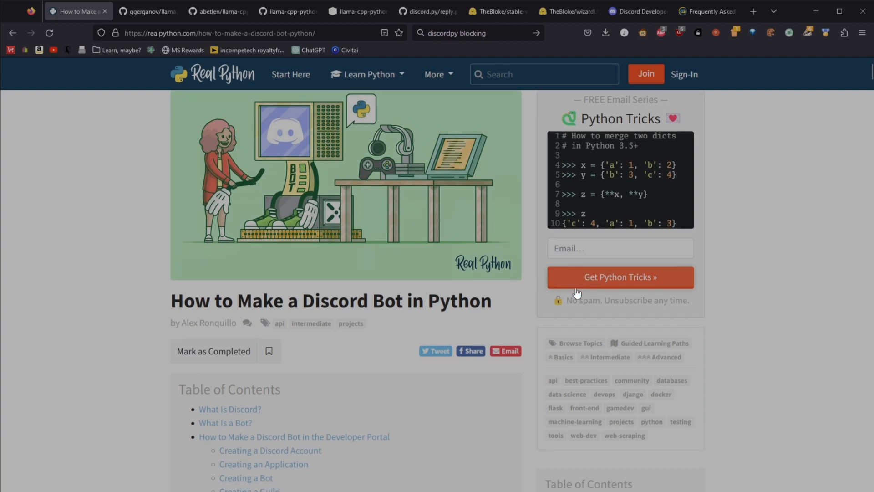
pyautogui.scroll(-3)
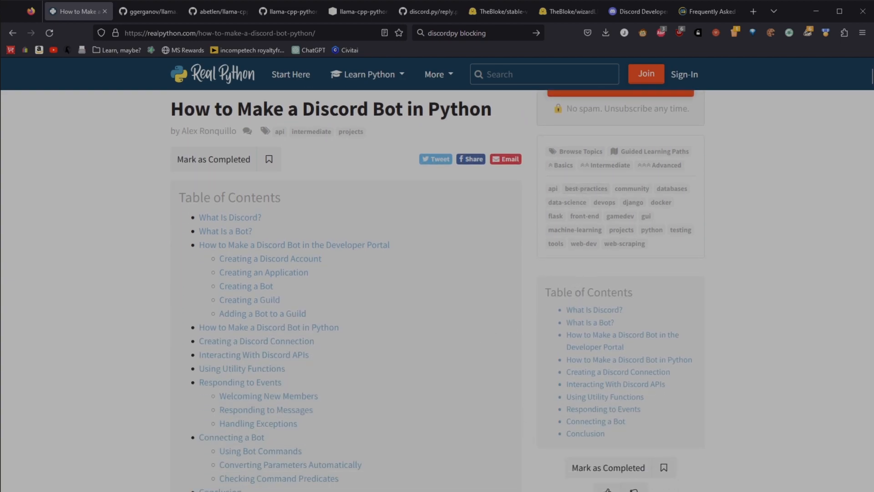
pyautogui.scroll(-3)
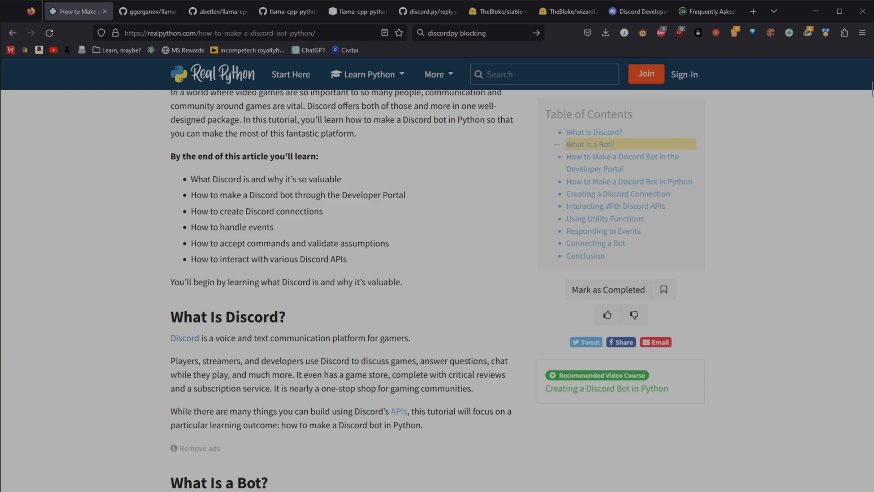
pyautogui.scroll(-3)
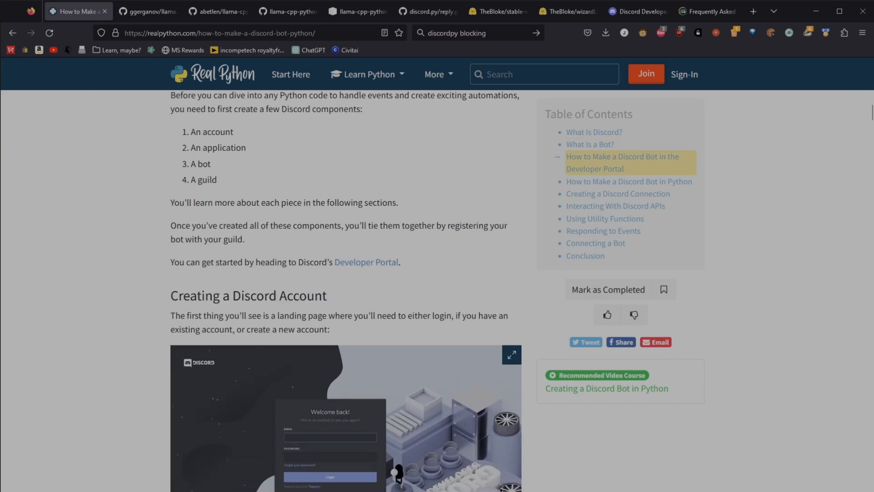
pyautogui.scroll(-3)
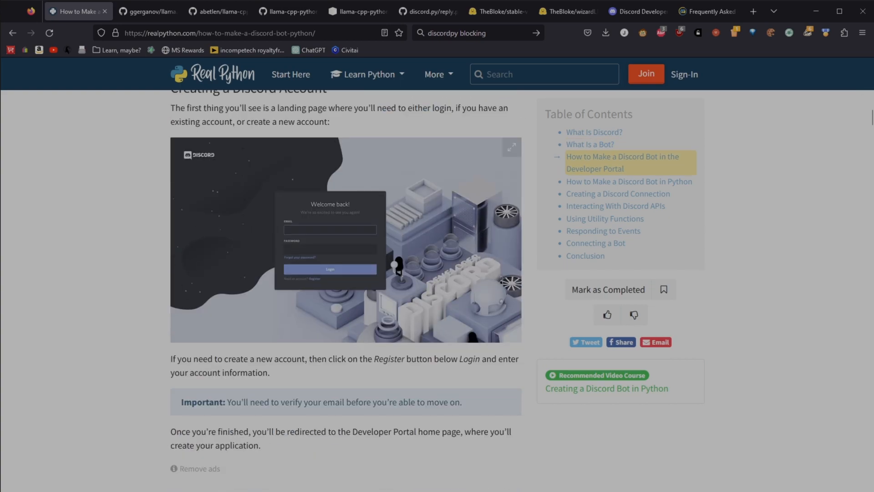
pyautogui.scroll(-3)
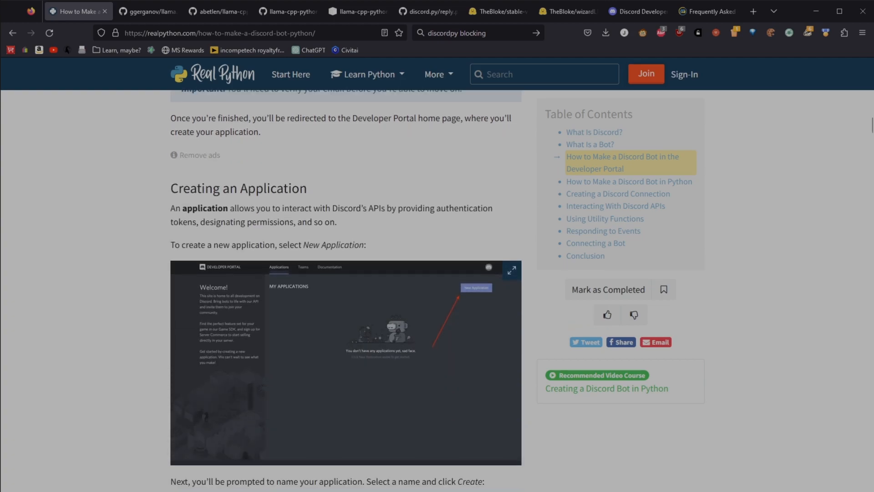
pyautogui.click(635, 11)
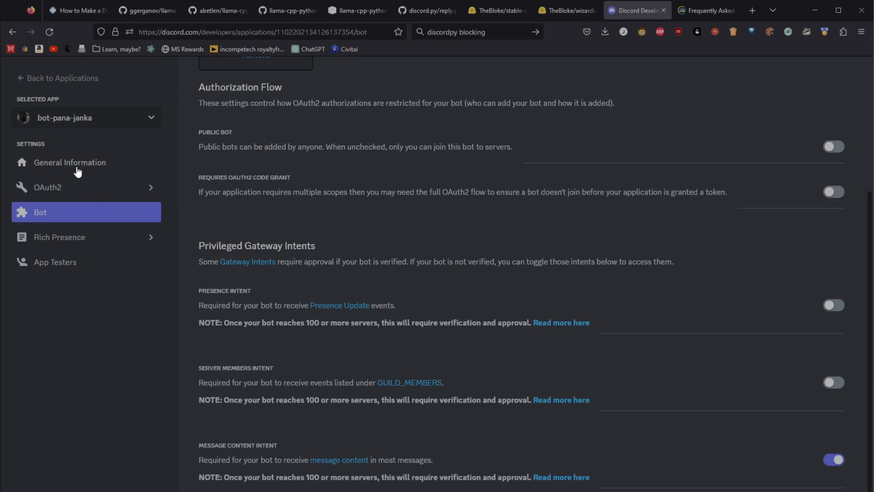
# View bot-pana-janka's General Information, then return to the tutorial's Discord connection code.
pyautogui.click(70, 162)
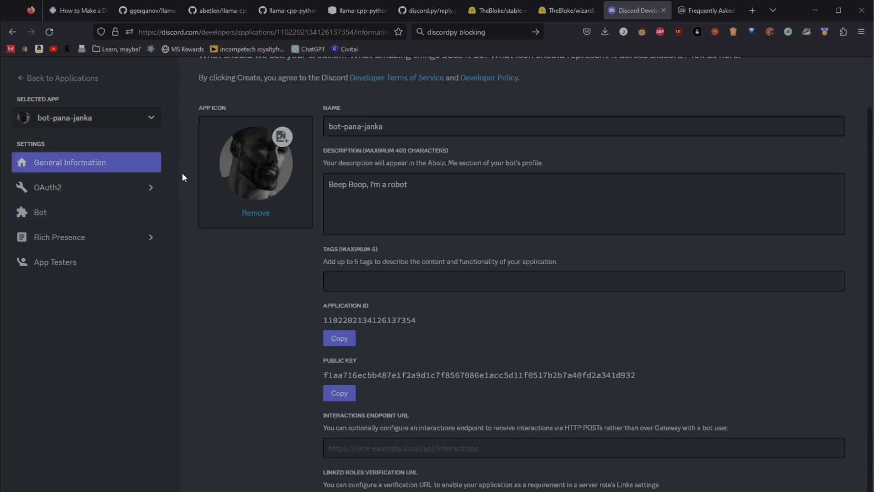
pyautogui.click(78, 10)
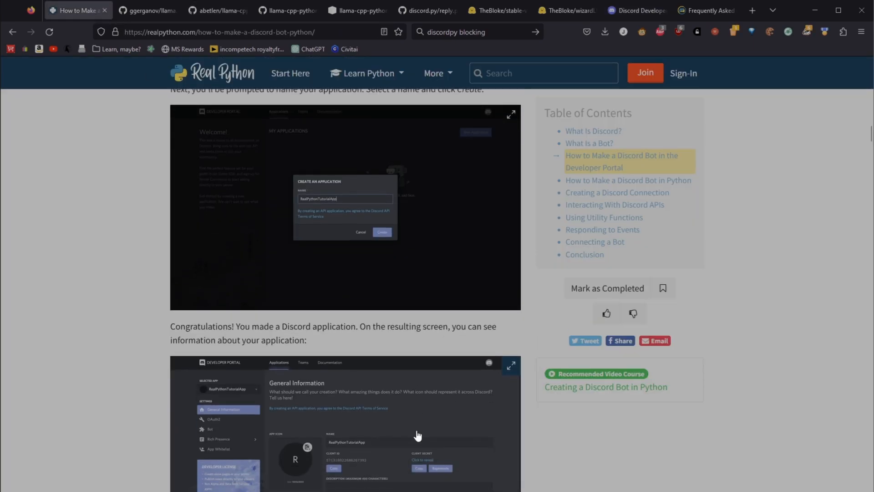
pyautogui.scroll(-3)
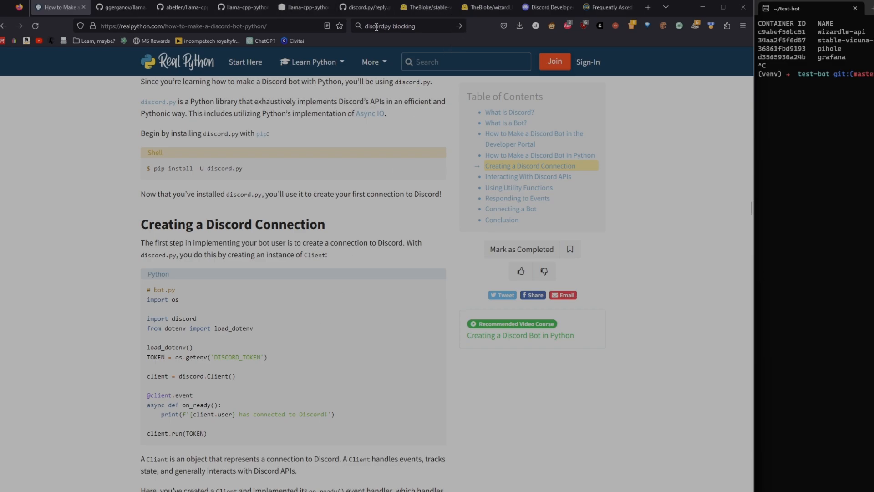
# Review the discord.py reply.py example, then bring the docker stats terminal forward.
pyautogui.click(365, 7)
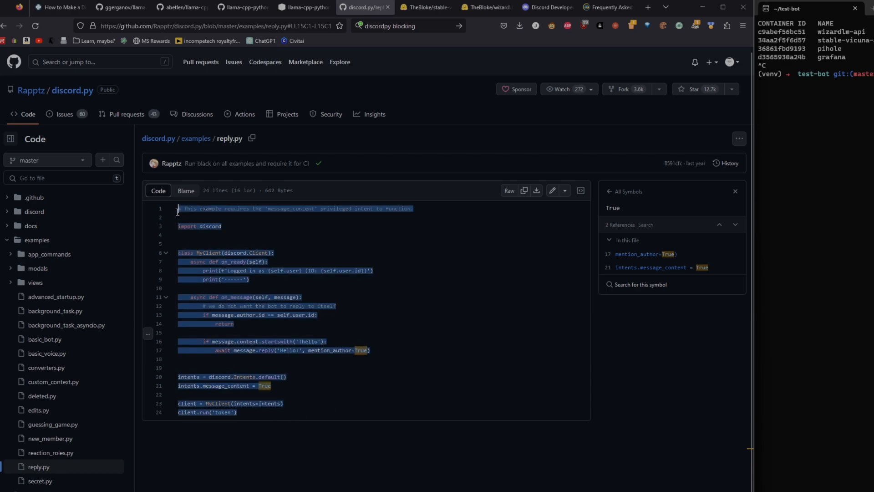
pyautogui.click(431, 354)
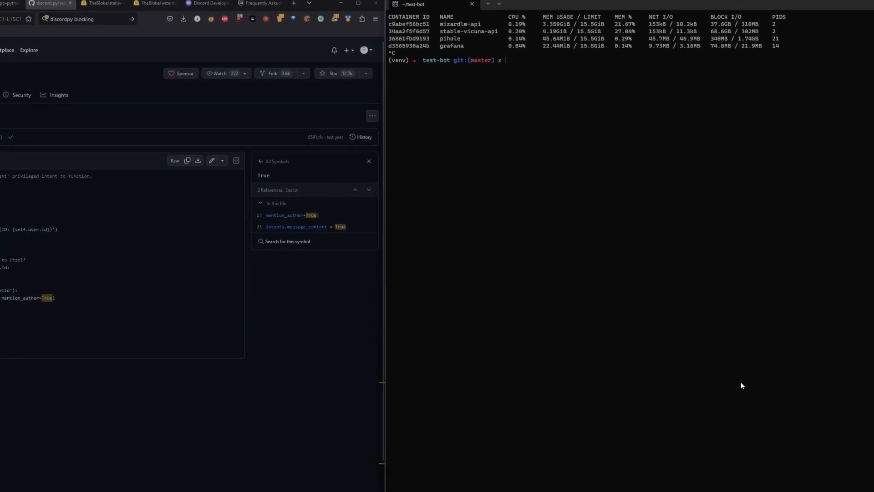
# Open bot.py in vim and review its !howlong, mention and !wizard handlers.
pyautogui.write('vim bo')
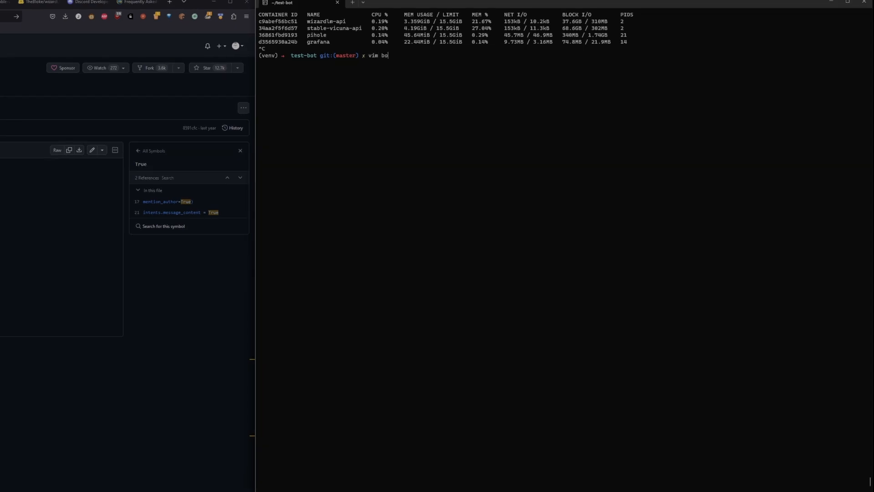
pyautogui.press('Return')
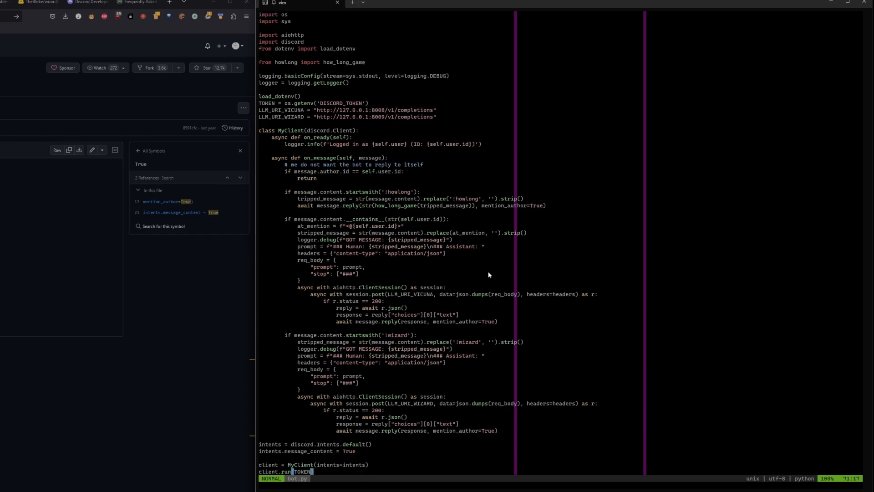
pyautogui.moveTo(358, 219)
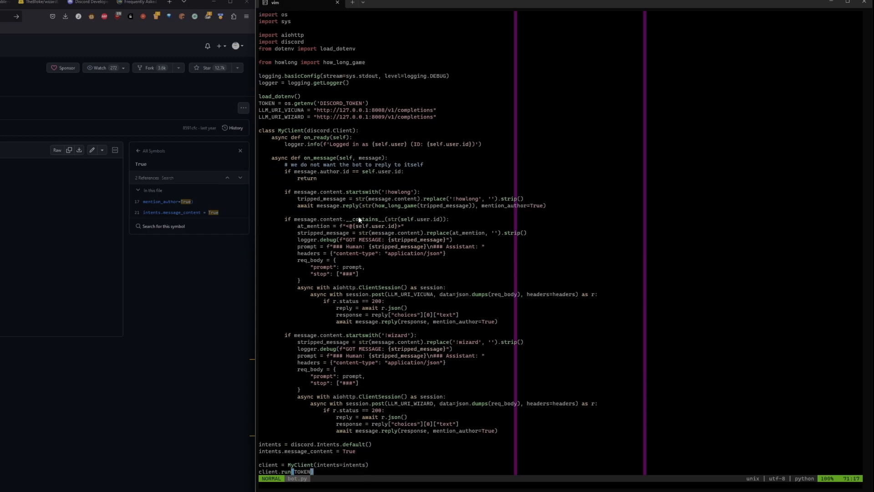
pyautogui.moveTo(363, 216)
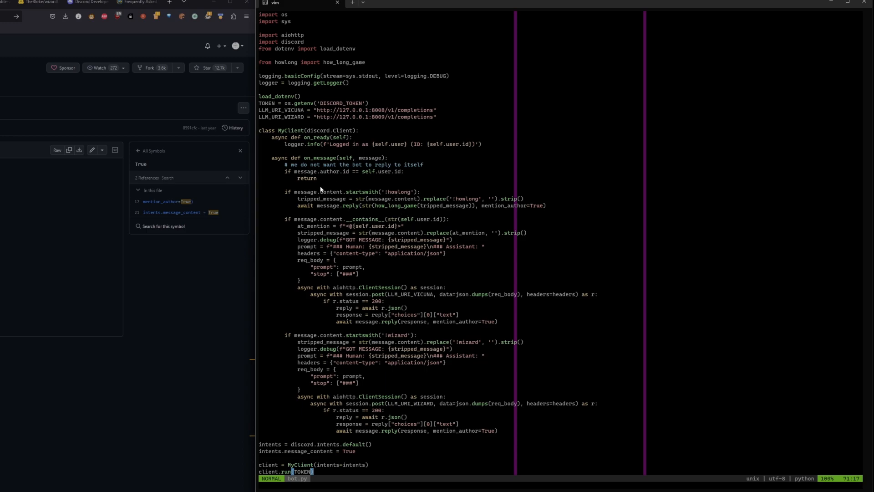
pyautogui.moveTo(322, 179)
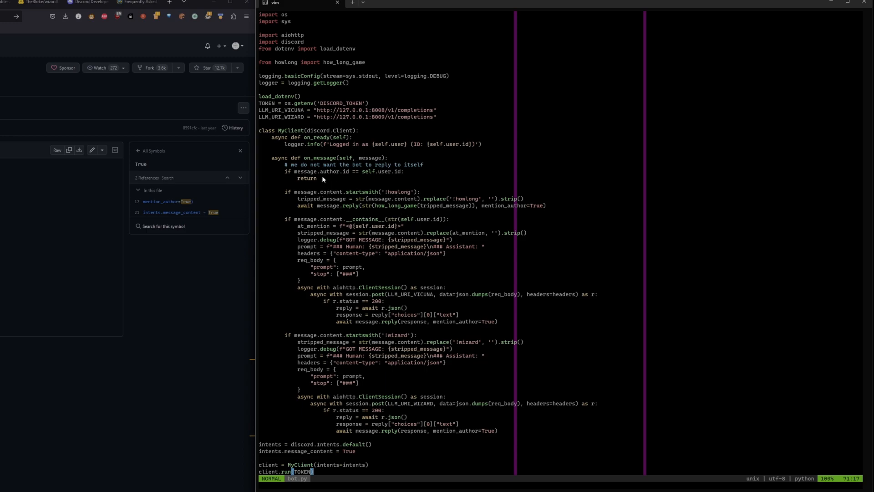
pyautogui.moveTo(343, 157)
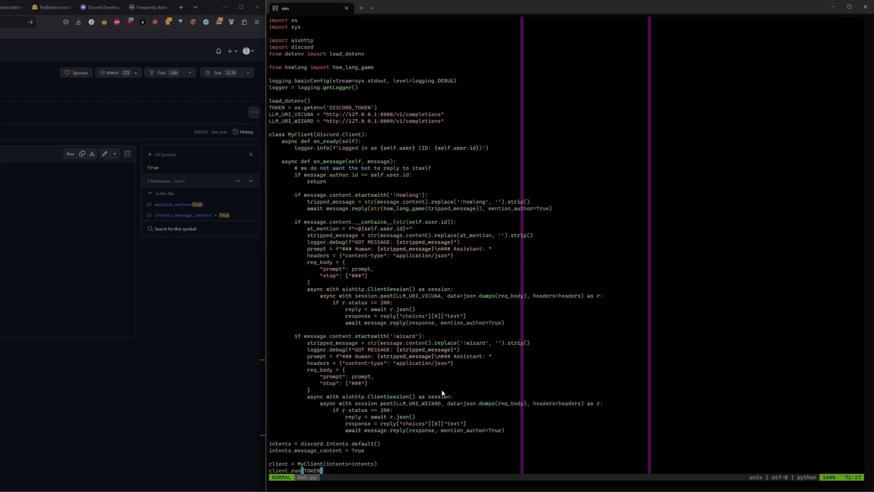
pyautogui.moveTo(423, 363)
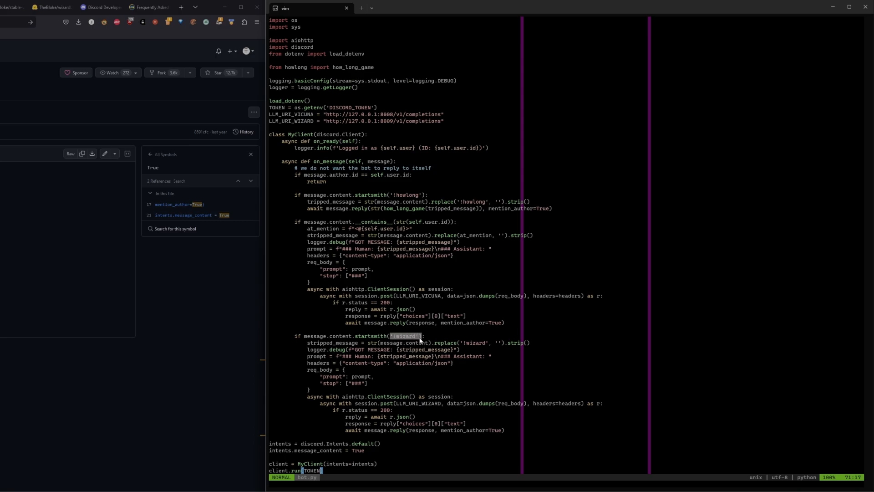
pyautogui.moveTo(402, 198)
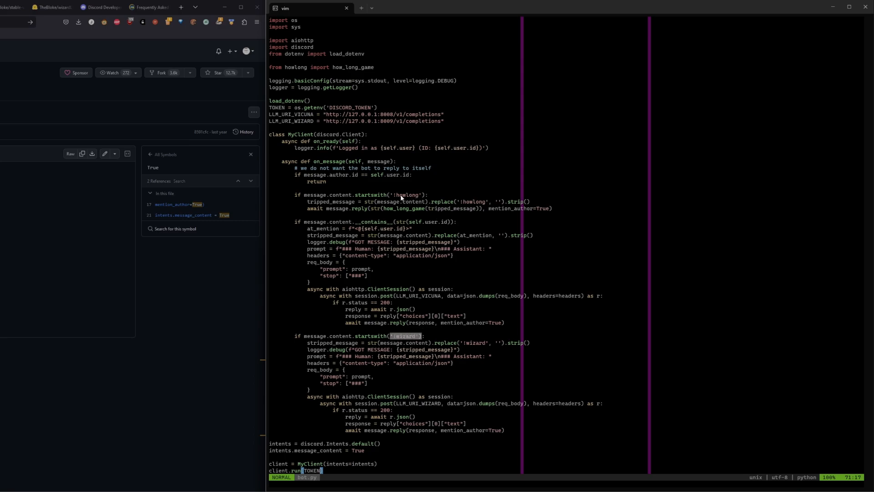
pyautogui.click(12, 7)
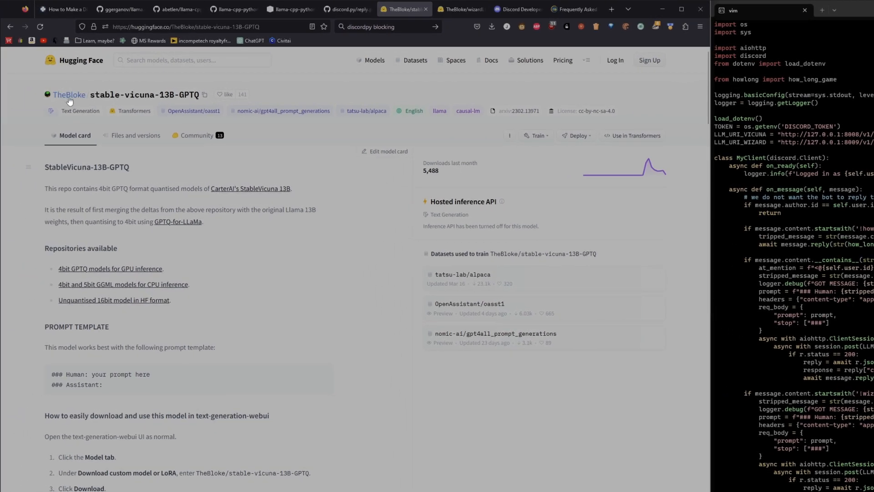
pyautogui.moveTo(286, 70)
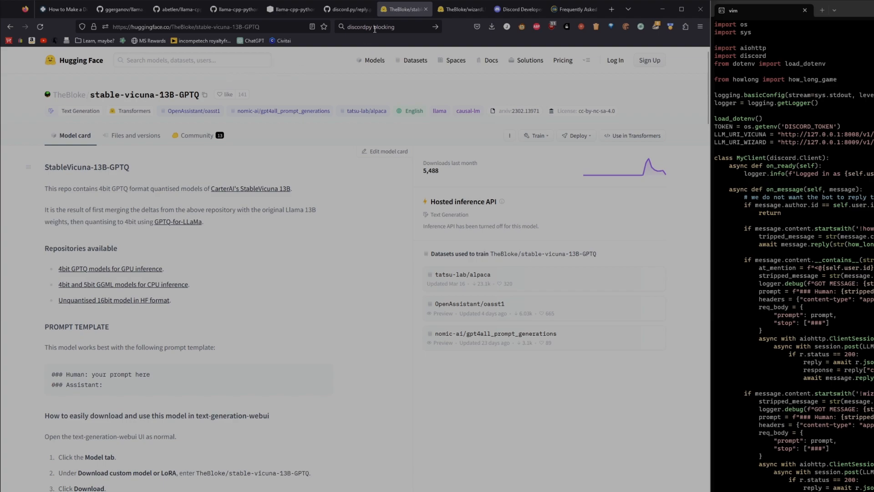
# Show TheBloke's stable-vicuna-13B-GPTQ model card and its prompt template.
pyautogui.click(457, 10)
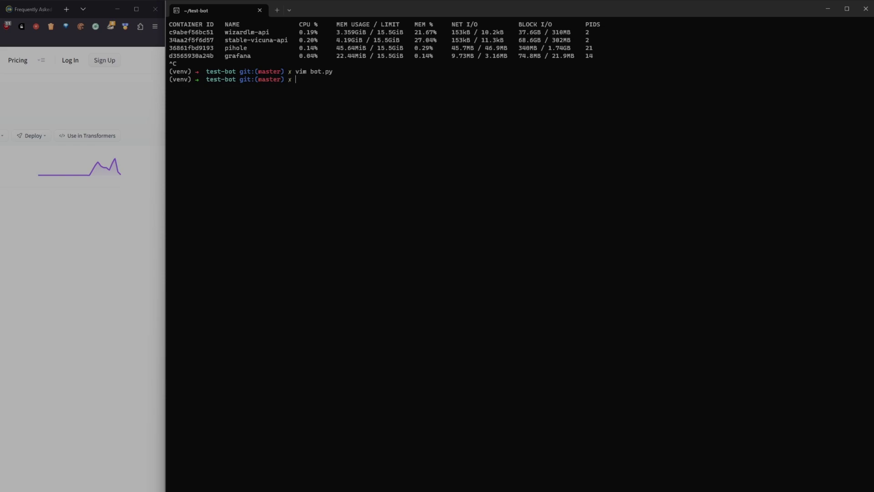
# Run cat /proc/cpuinfo to print the Intel Core i5-9600K processor details.
pyautogui.write('cat /proc/')
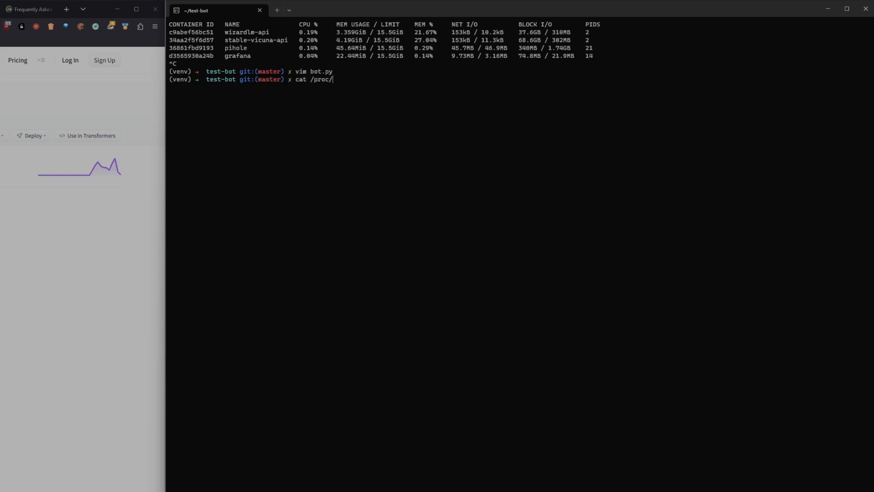
pyautogui.press('Return')
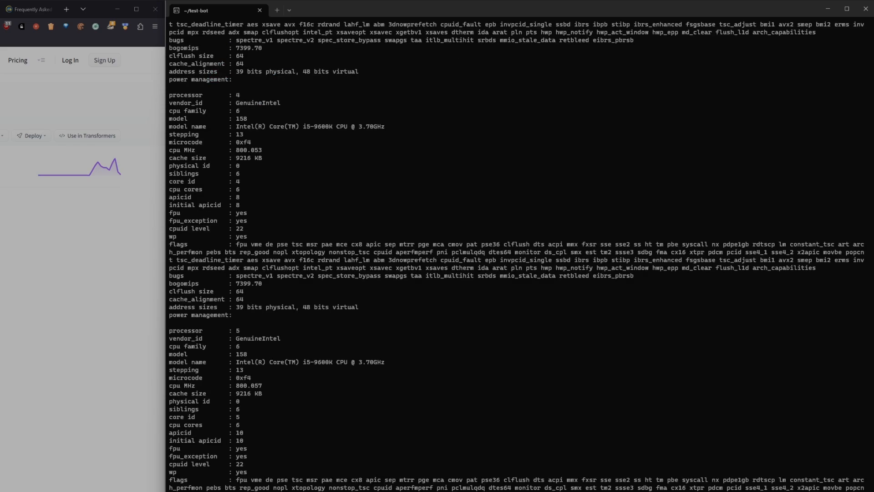
pyautogui.moveTo(306, 364)
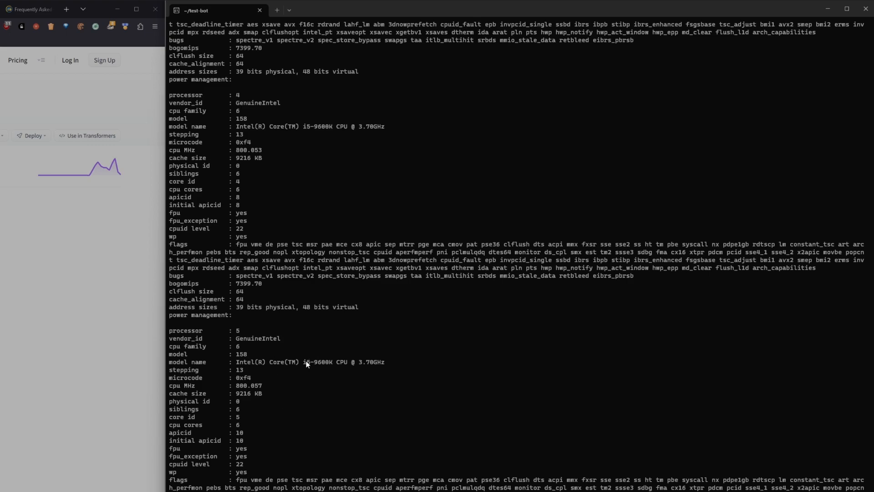
pyautogui.moveTo(310, 371)
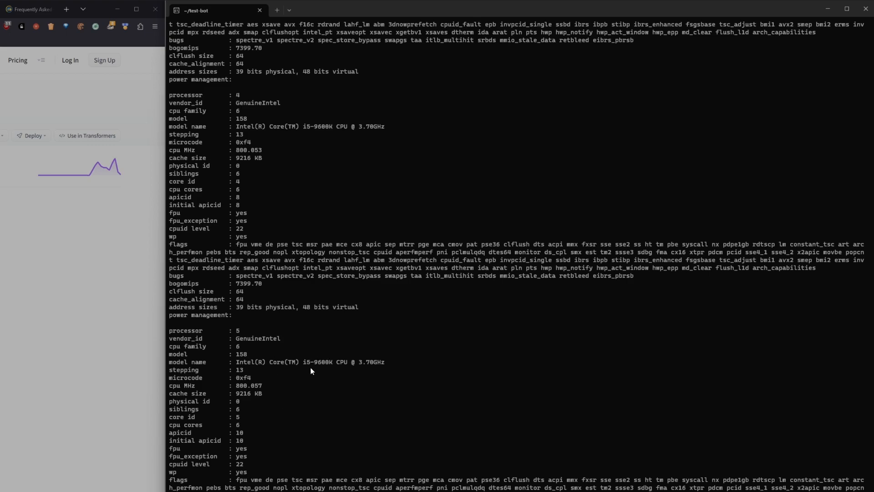
pyautogui.moveTo(306, 372)
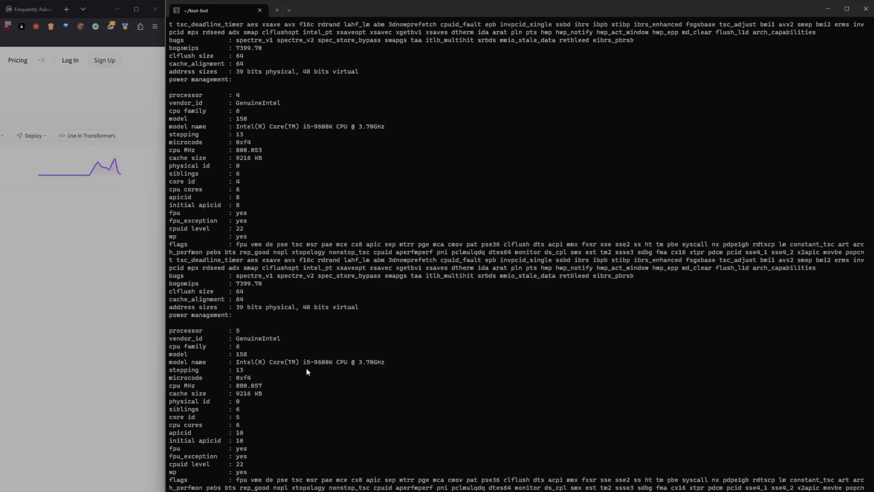
pyautogui.moveTo(320, 390)
pyautogui.write('ll')
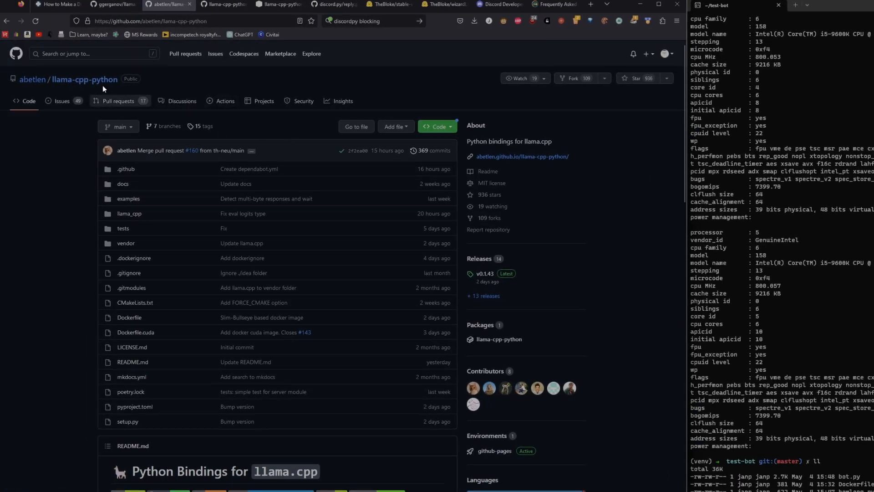
# Browse the llama.cpp project readme.
pyautogui.click(112, 5)
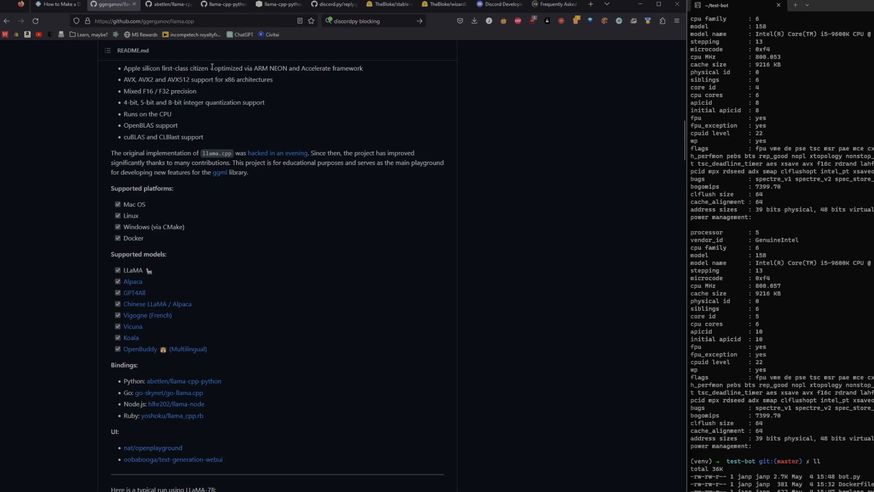
pyautogui.scroll(3)
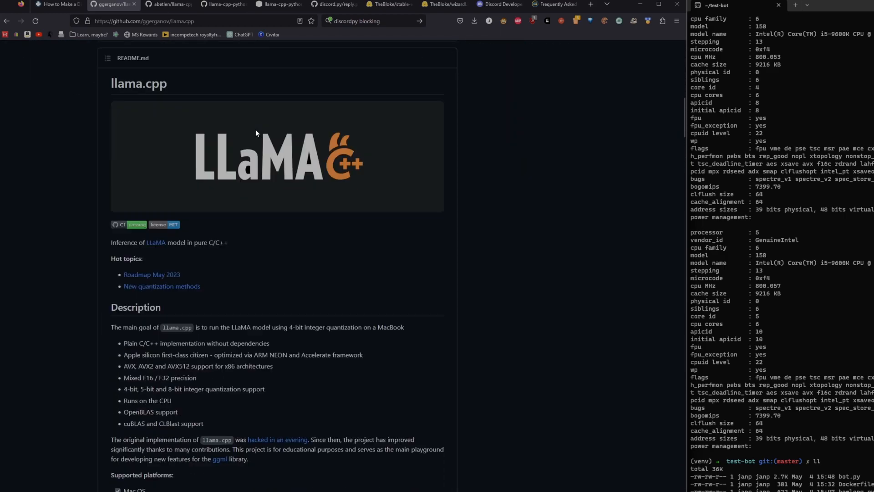
pyautogui.scroll(-3)
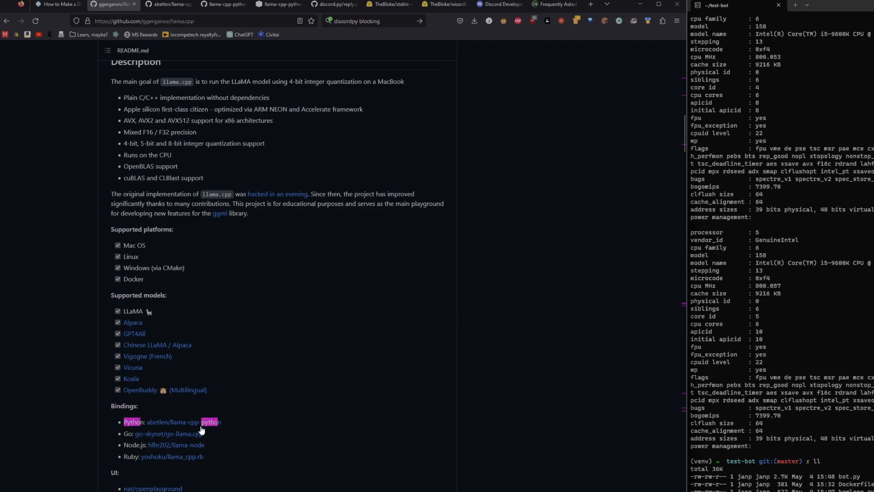
# Follow the Python bindings link to llama-cpp-python and scroll to its Web Server section.
pyautogui.click(183, 422)
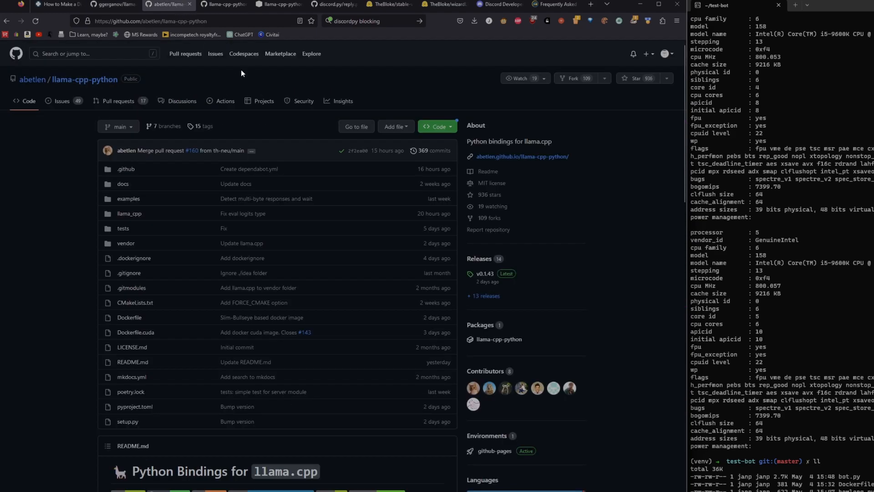
pyautogui.scroll(-3)
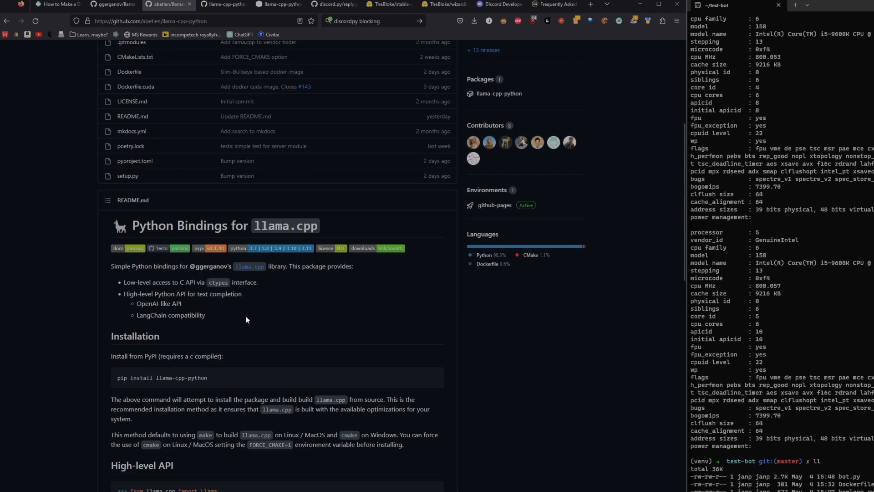
pyautogui.scroll(-3)
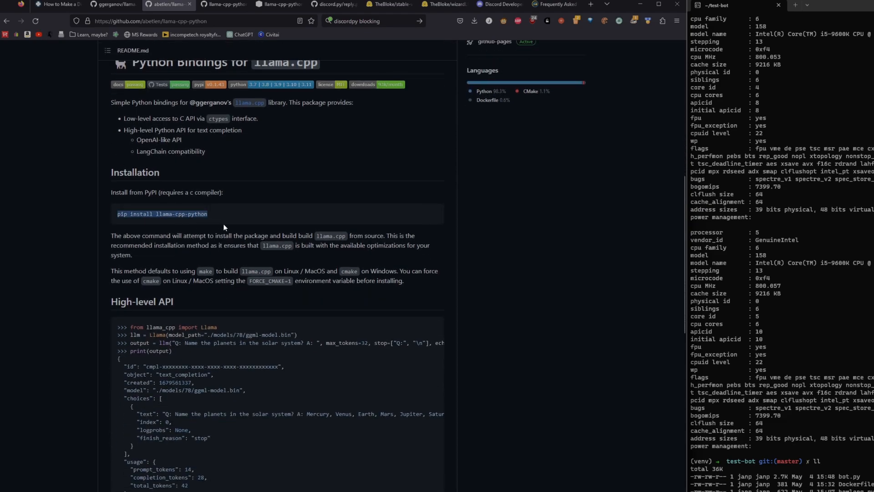
pyautogui.scroll(-3)
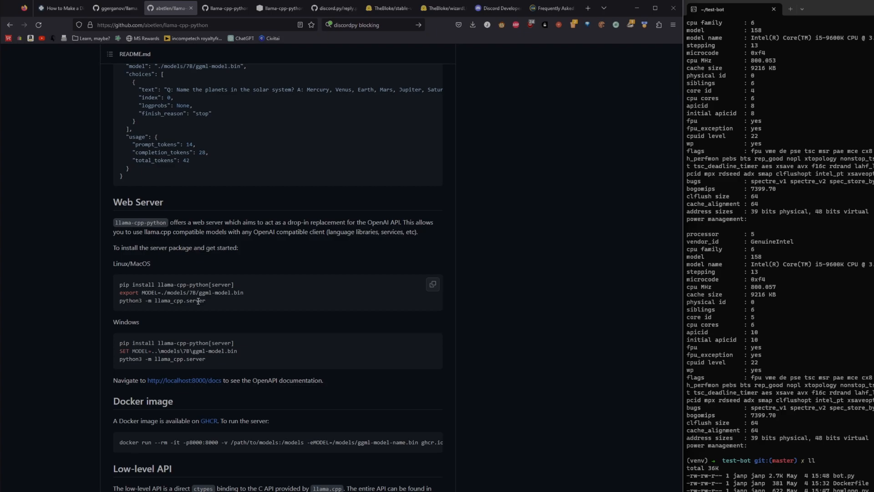
pyautogui.moveTo(254, 296)
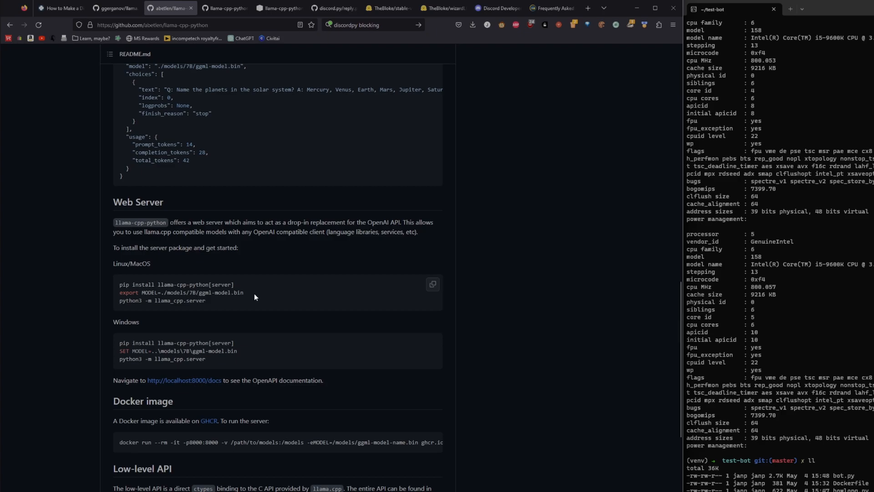
pyautogui.scroll(3)
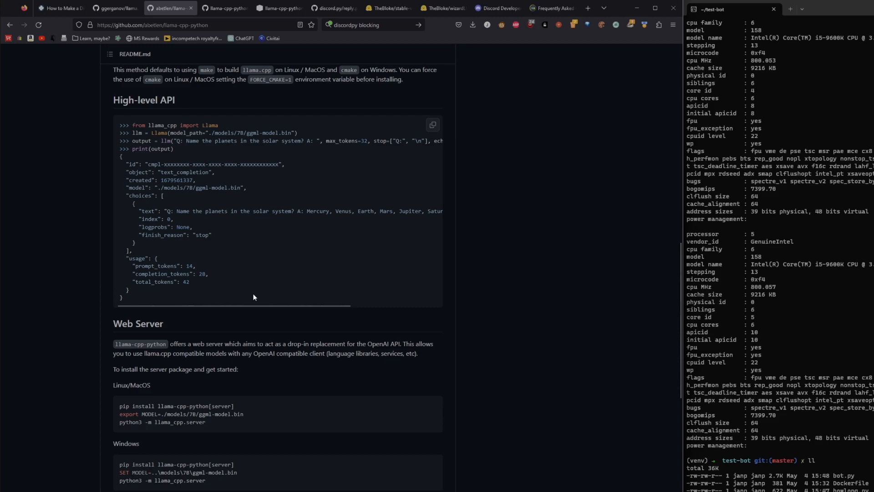
pyautogui.moveTo(537, 15)
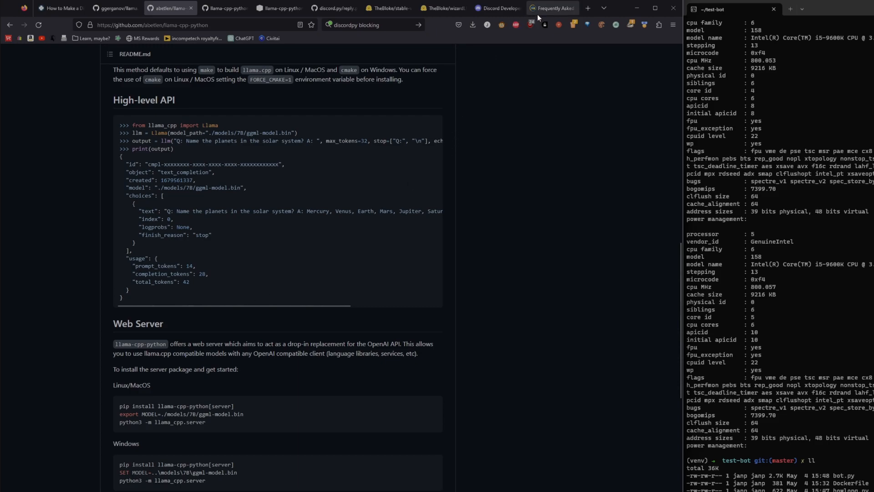
# Read the discord.py FAQ on blocking, highlighting aiohttp in the good example.
pyautogui.click(551, 8)
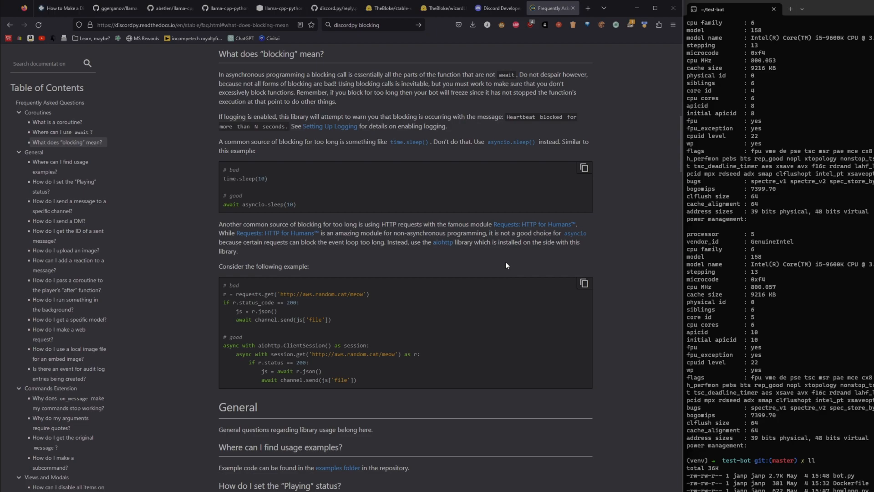
pyautogui.moveTo(505, 265)
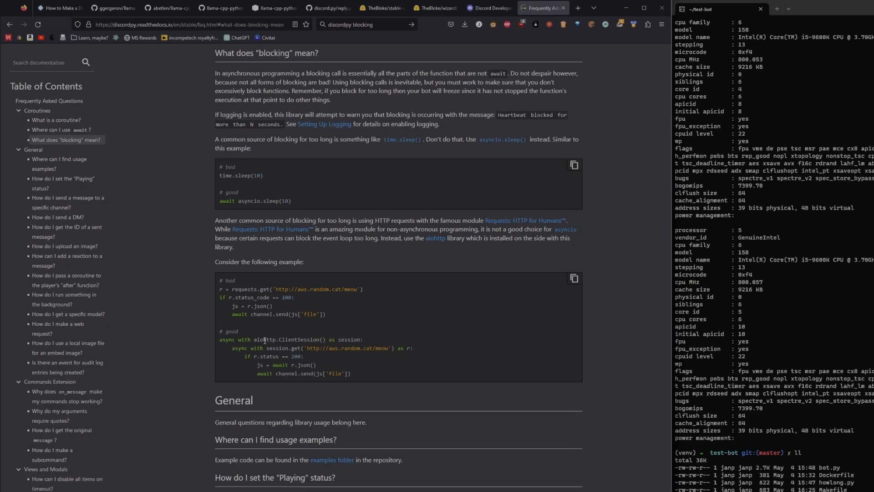
pyautogui.doubleClick(337, 373)
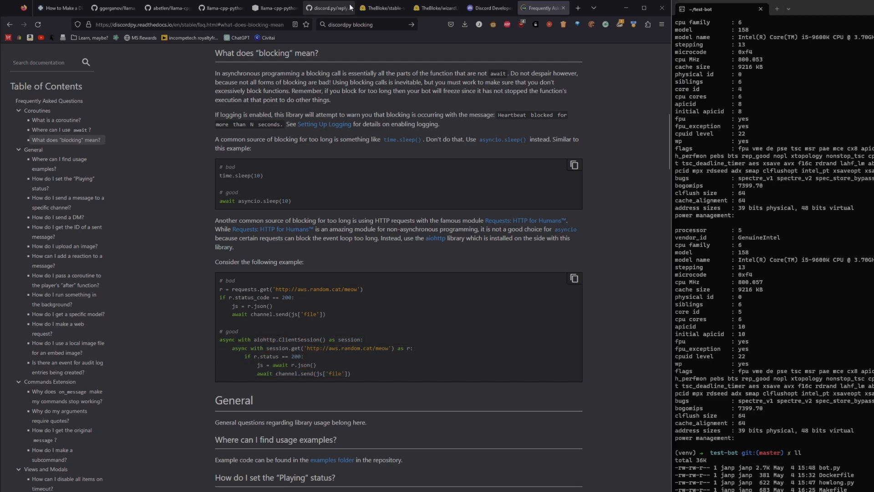
pyautogui.moveTo(219, 8)
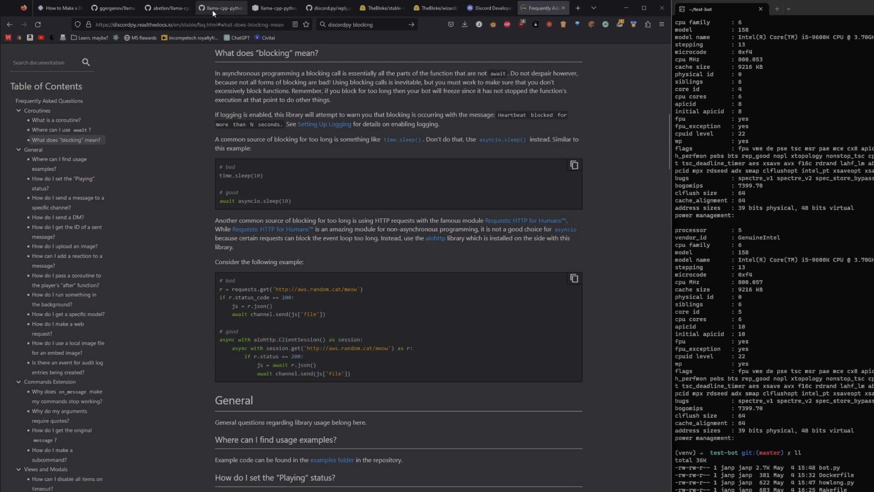
pyautogui.click(166, 7)
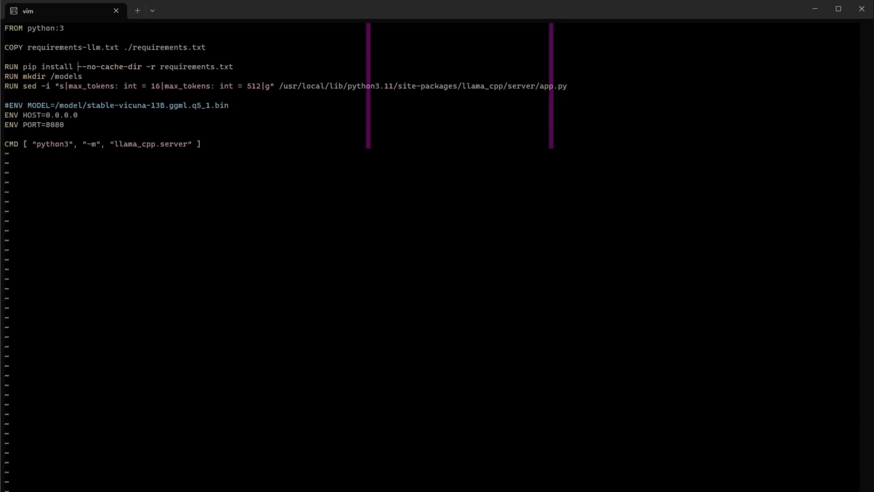
pyautogui.moveTo(258, 457)
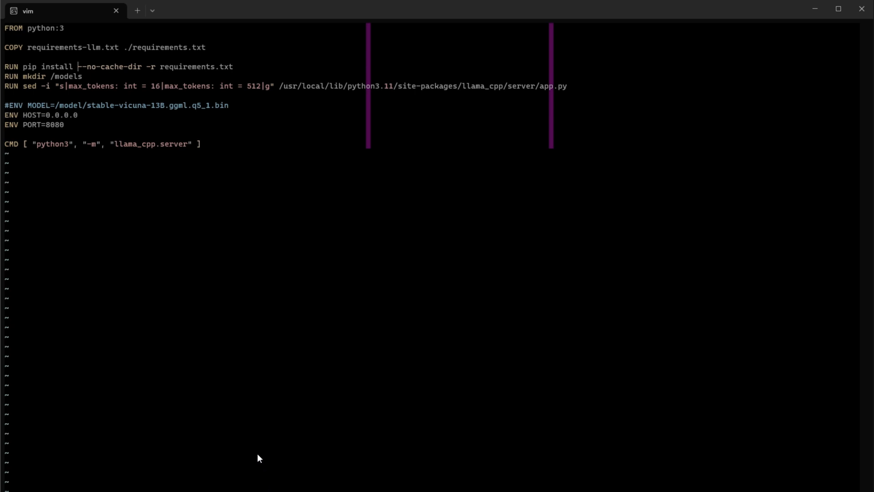
pyautogui.moveTo(209, 91)
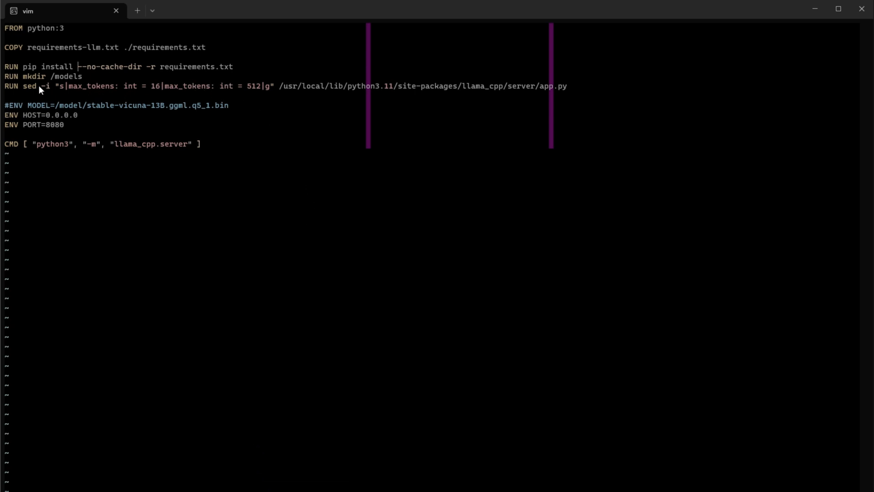
pyautogui.moveTo(91, 69)
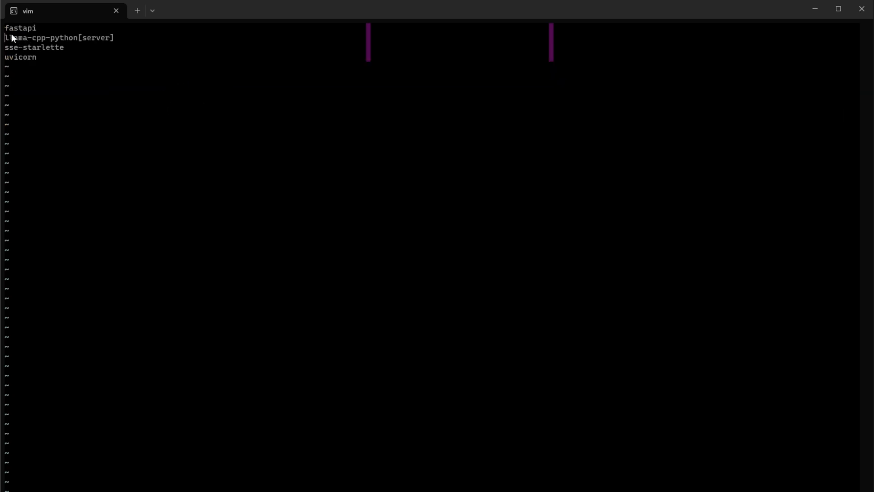
# Highlight the llama-cpp-python[server] dependency in requirements-llm.txt.
pyautogui.doubleClick(56, 37)
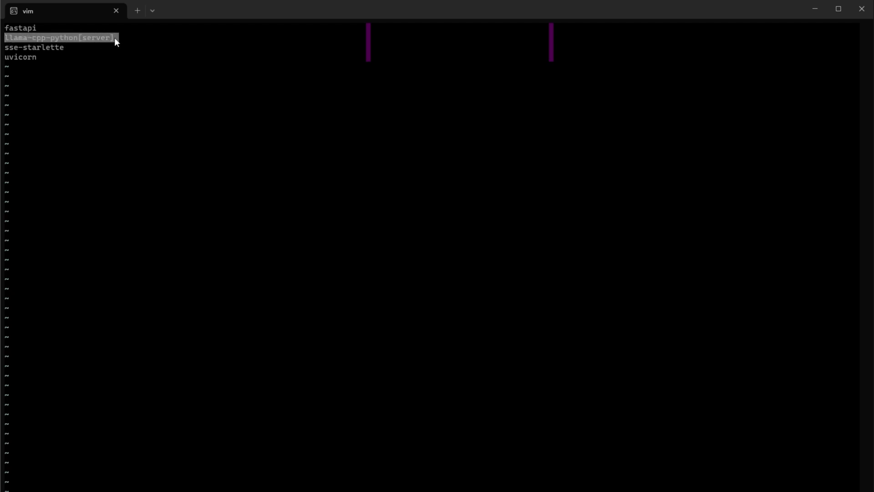
pyautogui.moveTo(58, 68)
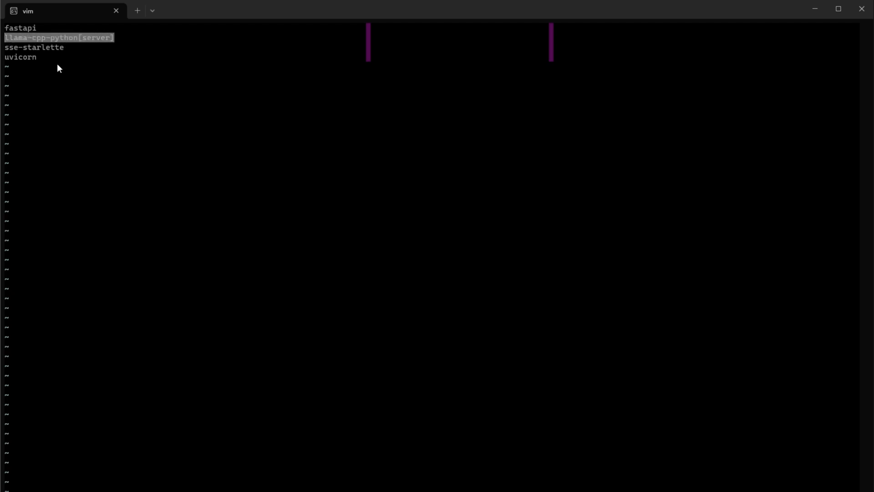
pyautogui.moveTo(47, 66)
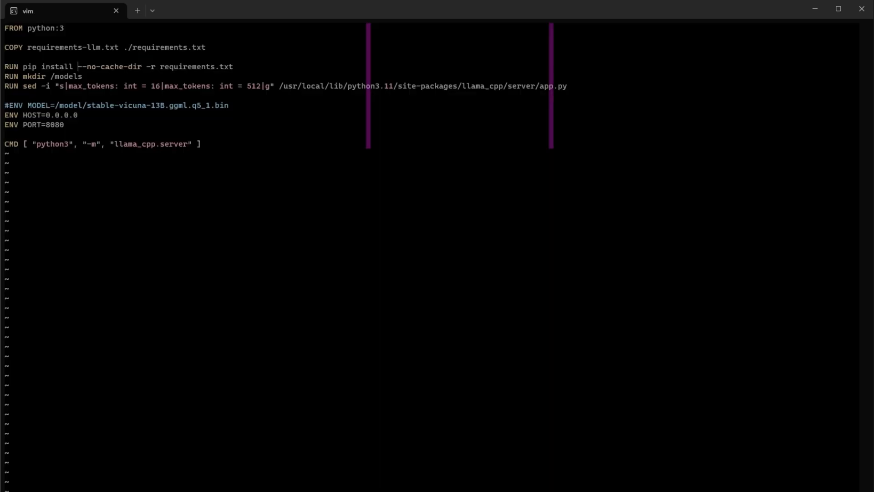
pyautogui.moveTo(46, 43)
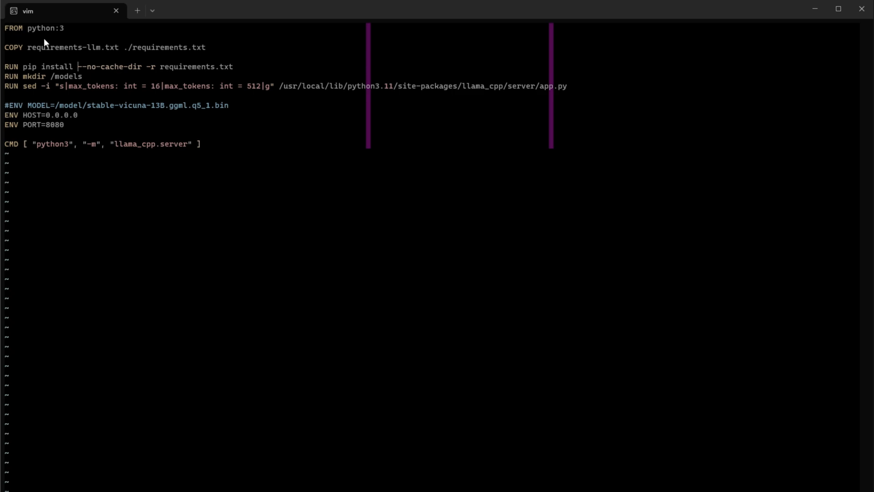
pyautogui.doubleClick(65, 77)
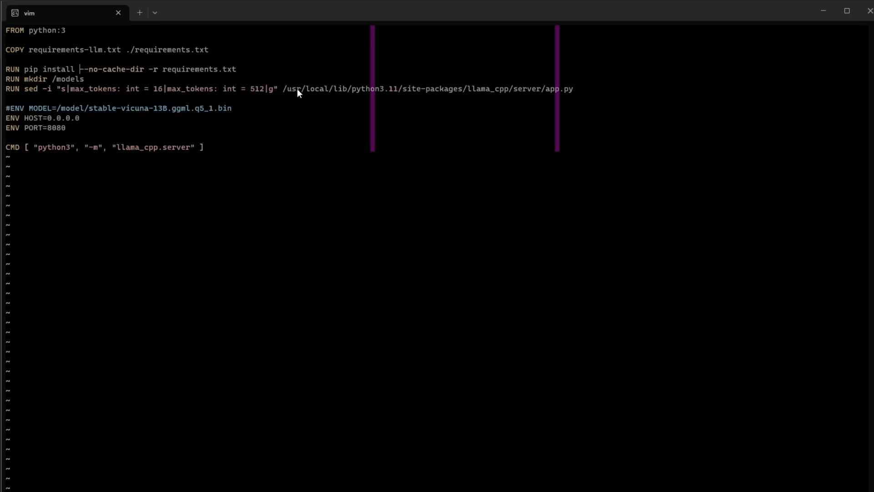
pyautogui.moveTo(507, 103)
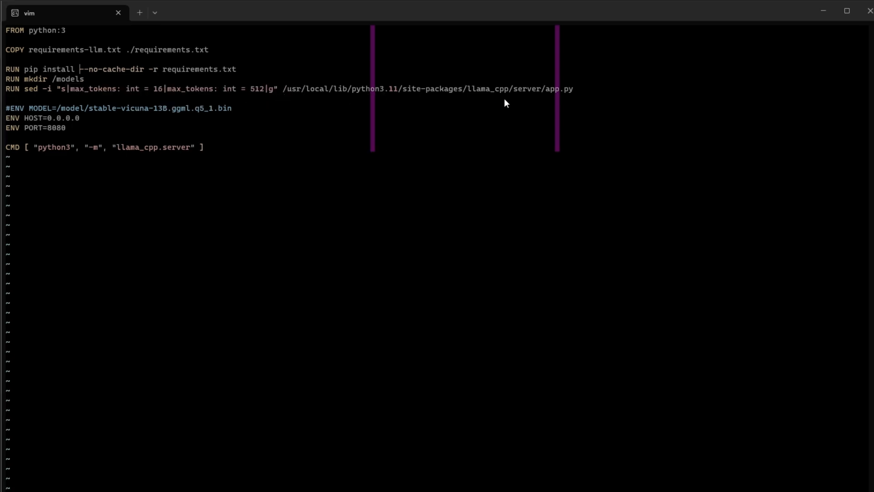
pyautogui.moveTo(414, 95)
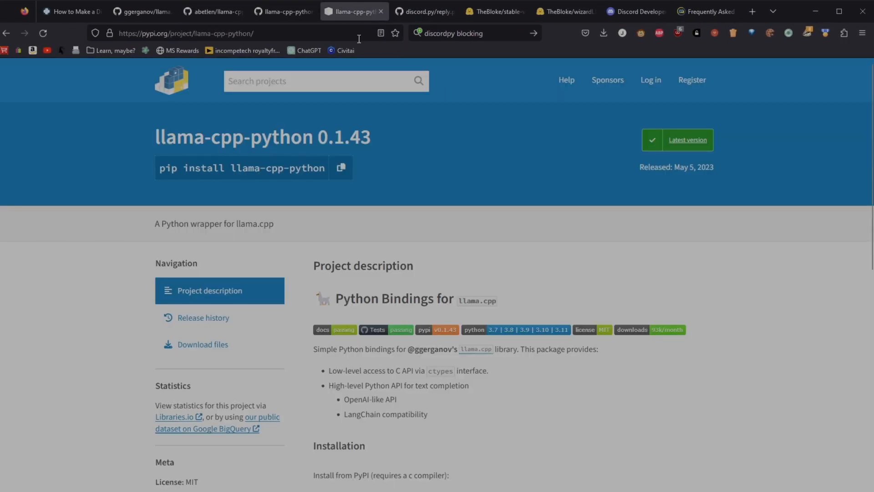
# Show the app.py server source on GitHub and highlight the max_tokens default of 16.
pyautogui.click(283, 11)
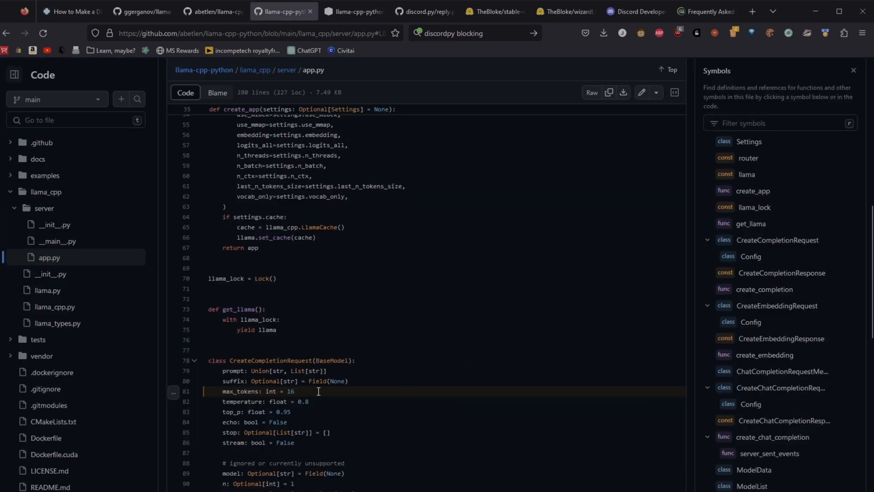
pyautogui.doubleClick(289, 391)
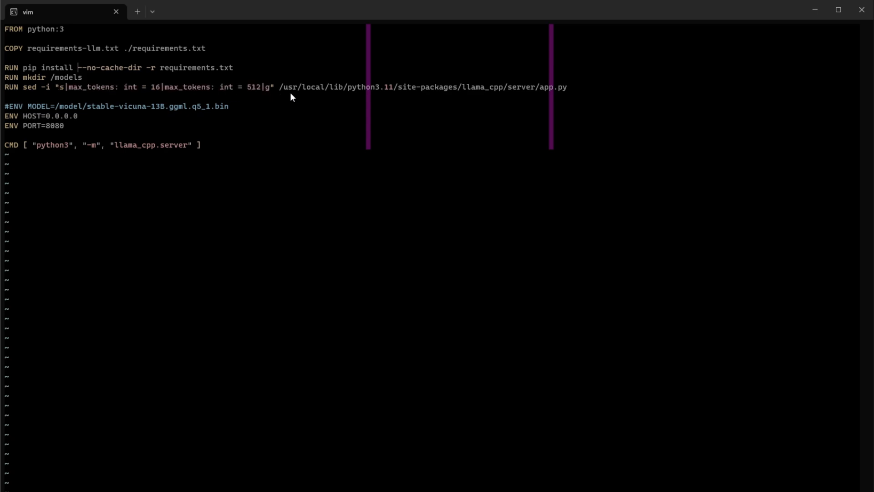
pyautogui.moveTo(93, 115)
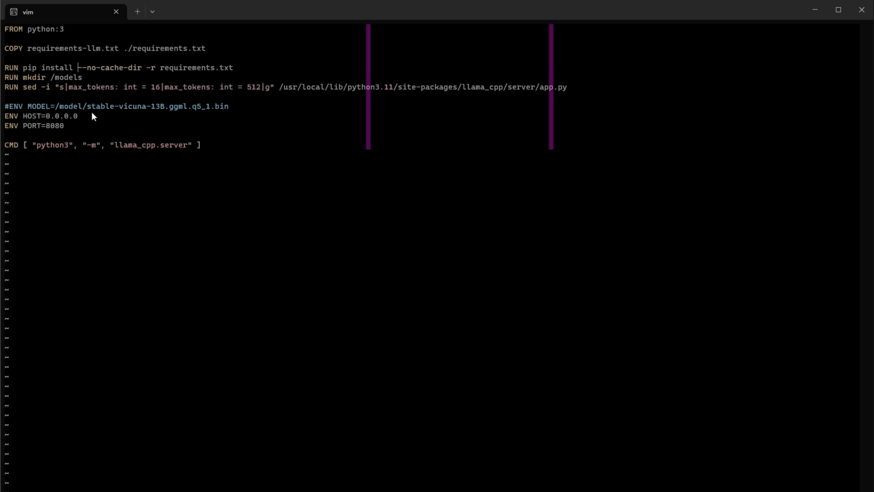
pyautogui.moveTo(110, 153)
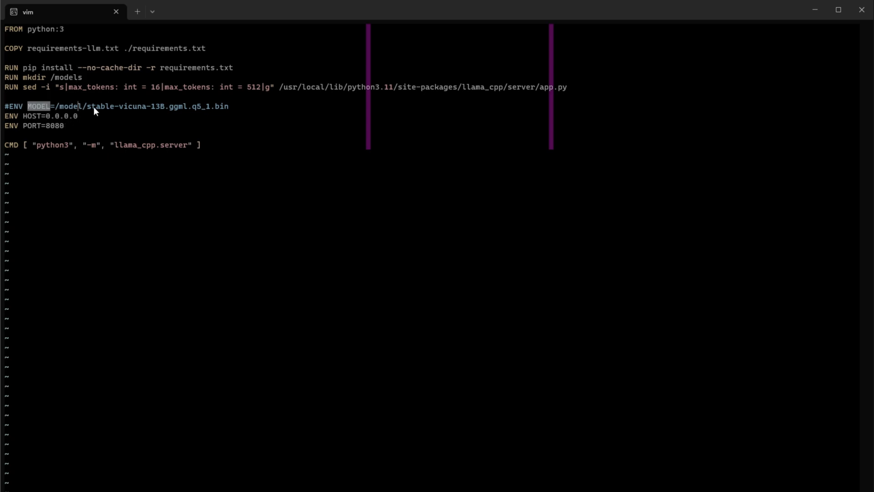
pyautogui.moveTo(162, 116)
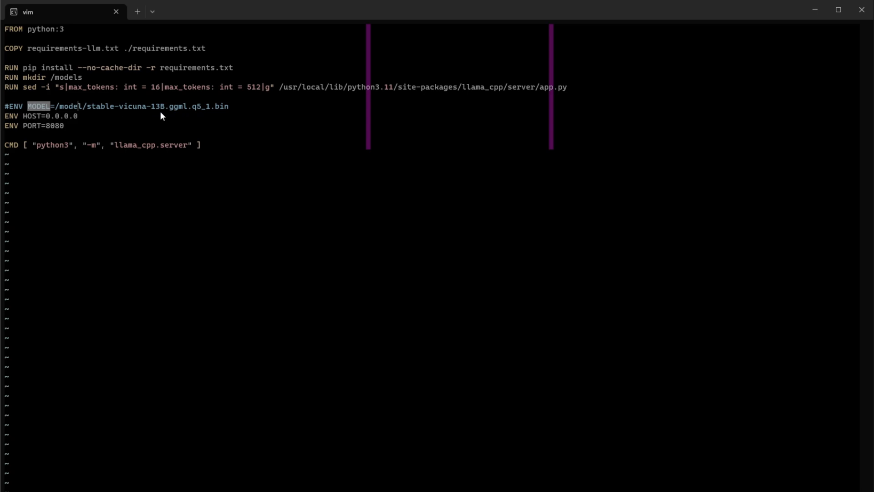
pyautogui.moveTo(47, 110)
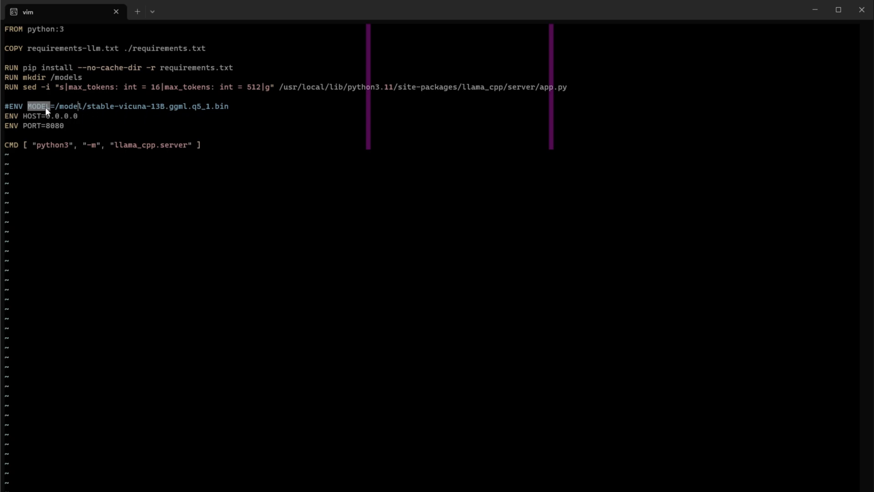
pyautogui.moveTo(63, 114)
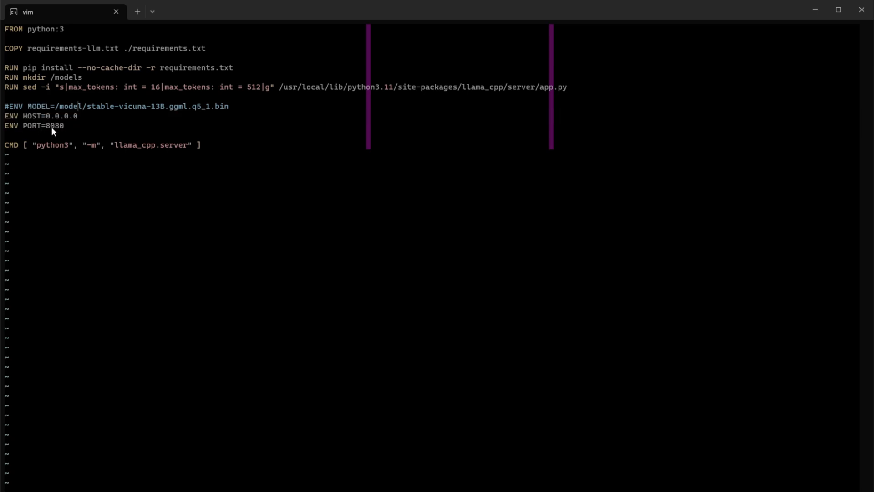
# Highlight the server port setting in the Dockerfile.
pyautogui.doubleClick(55, 126)
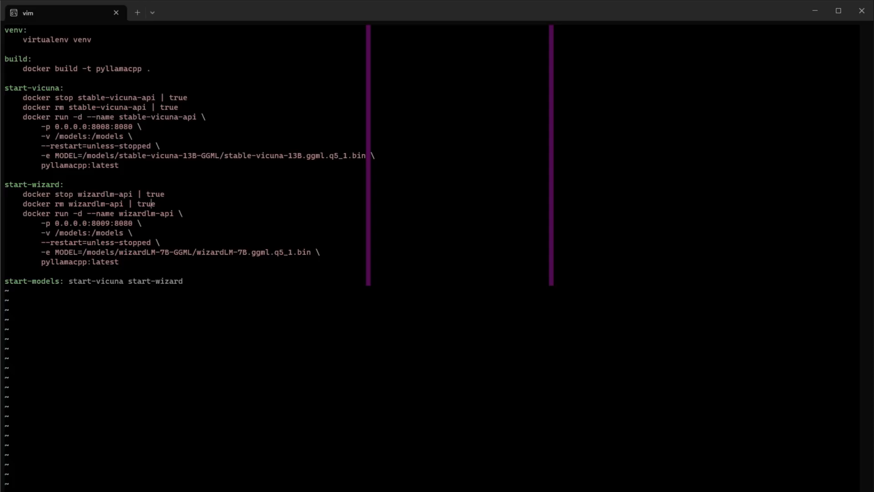
pyautogui.moveTo(49, 95)
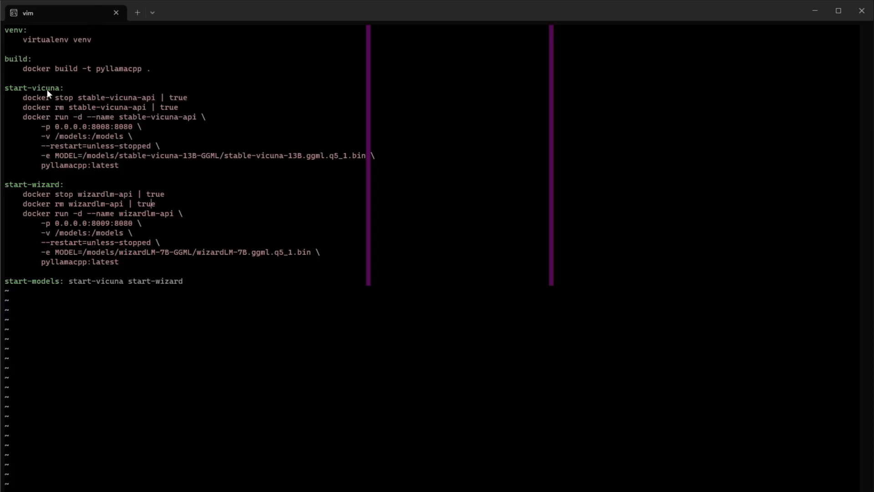
pyautogui.moveTo(144, 84)
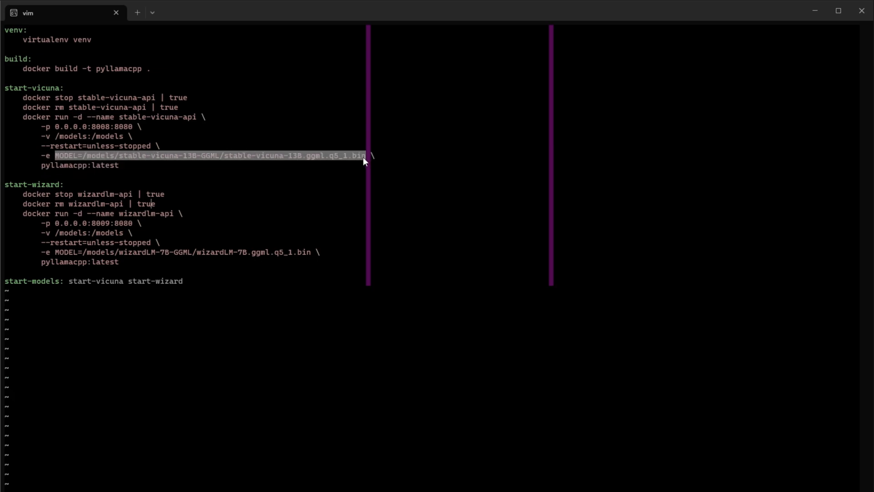
pyautogui.moveTo(200, 140)
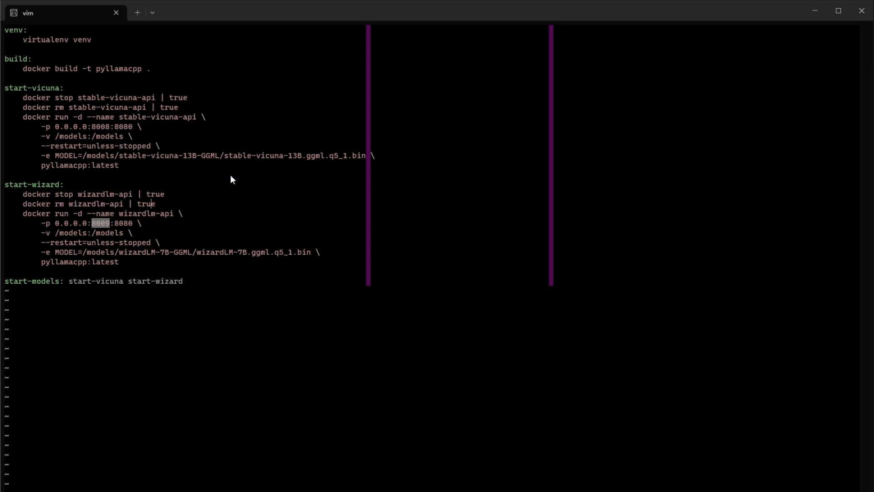
pyautogui.moveTo(157, 246)
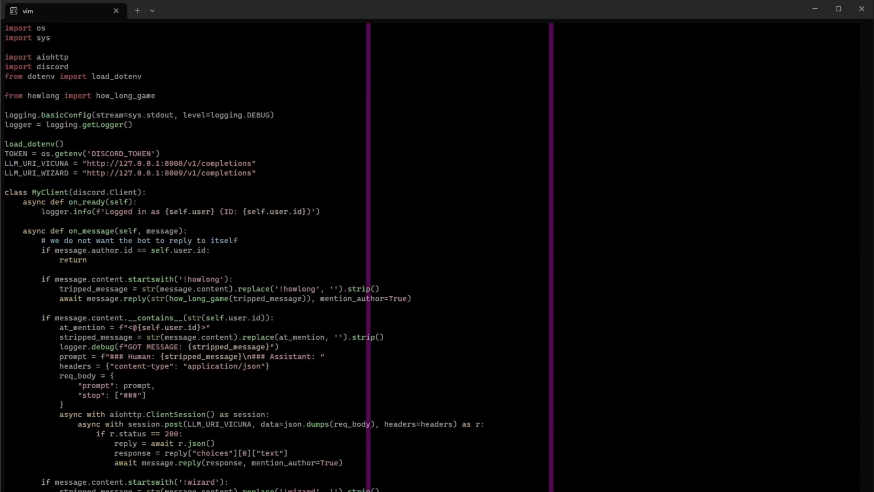
pyautogui.moveTo(263, 179)
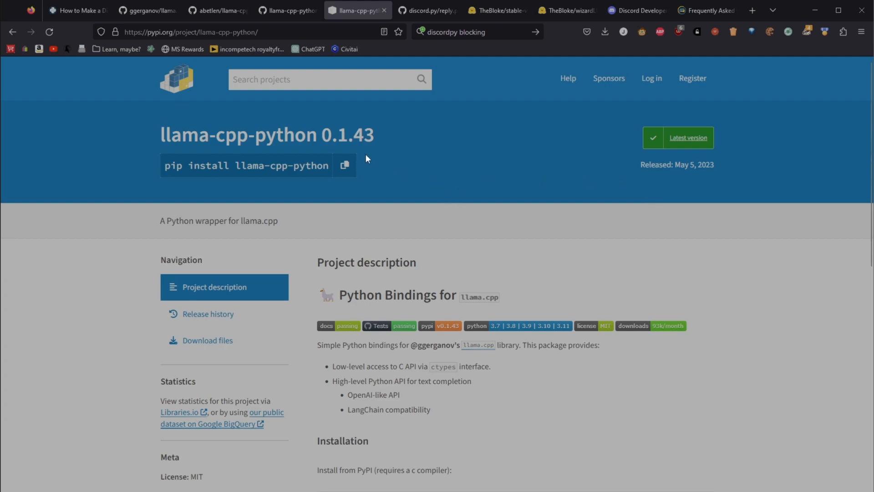
# Scroll the PyPI page to Web Server and highlight the OpenAPI documentation note.
pyautogui.scroll(-3)
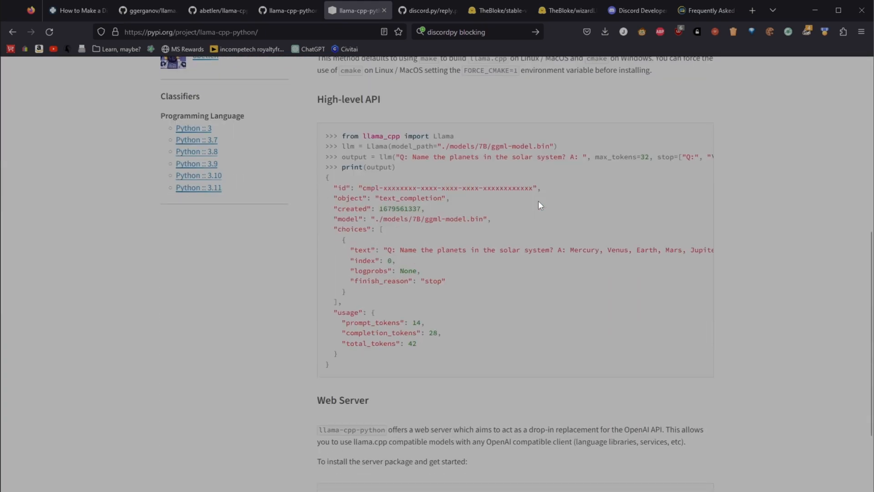
pyautogui.scroll(-3)
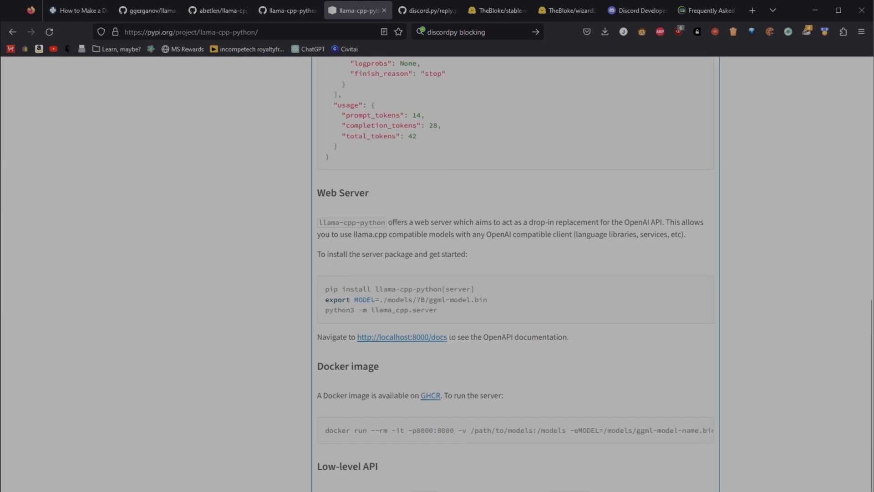
pyautogui.doubleClick(400, 337)
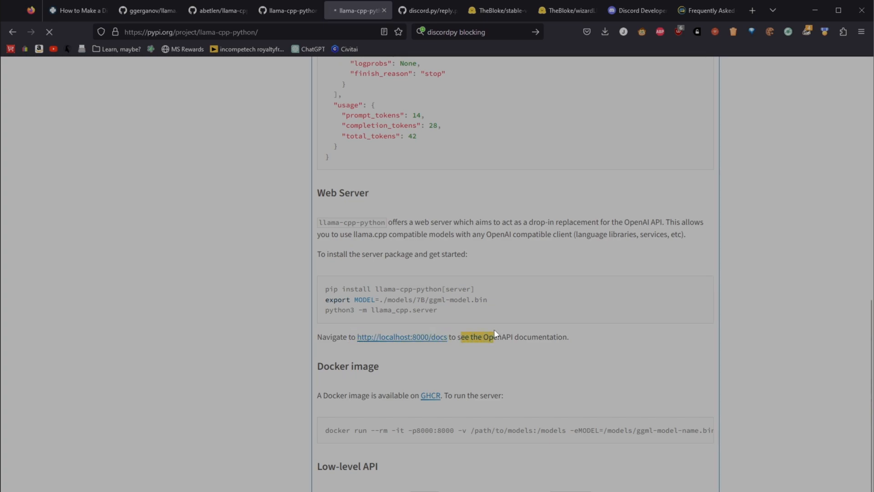
# Try the localhost:8000/docs link, return to PyPI, and highlight the Docker image heading.
pyautogui.click(400, 337)
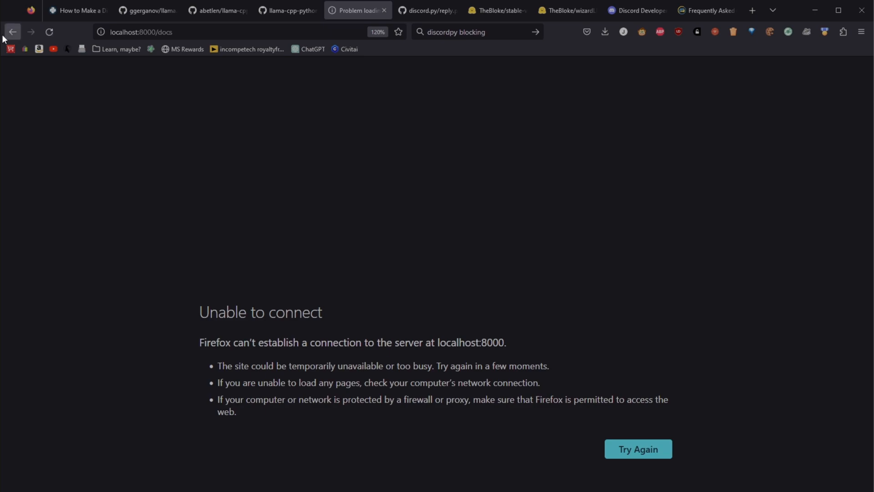
pyautogui.click(287, 10)
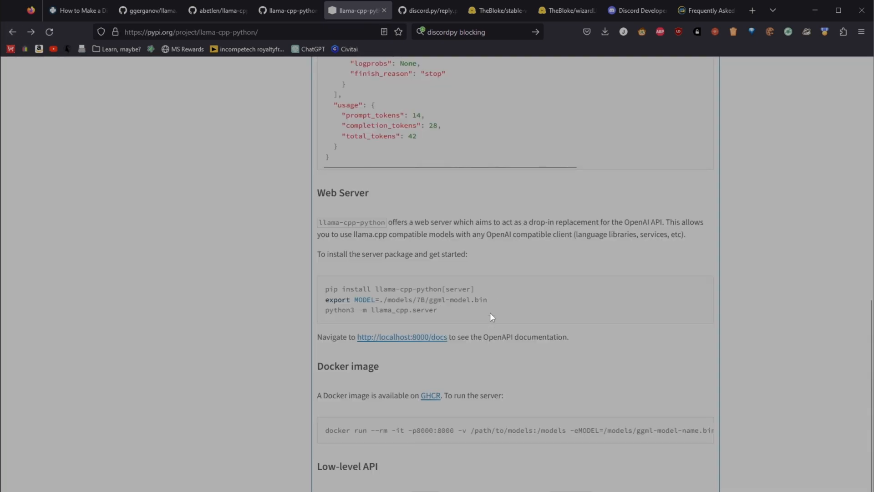
pyautogui.moveTo(648, 351)
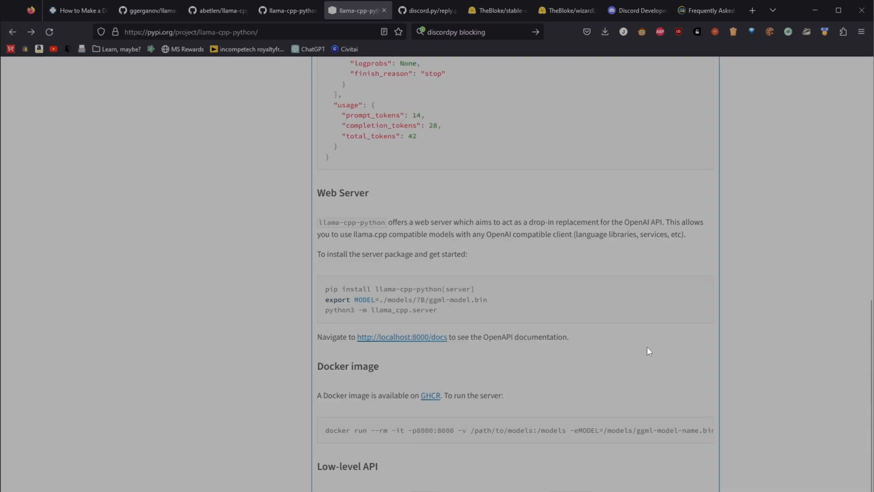
pyautogui.doubleClick(347, 366)
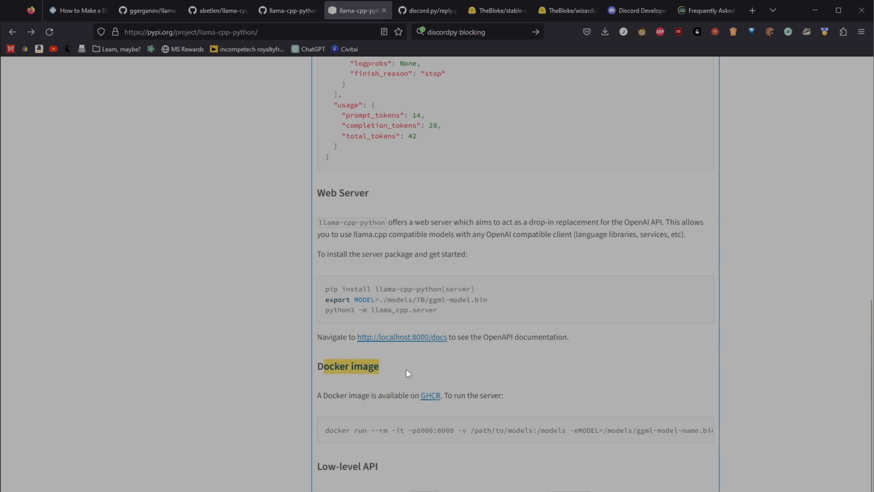
pyautogui.moveTo(516, 405)
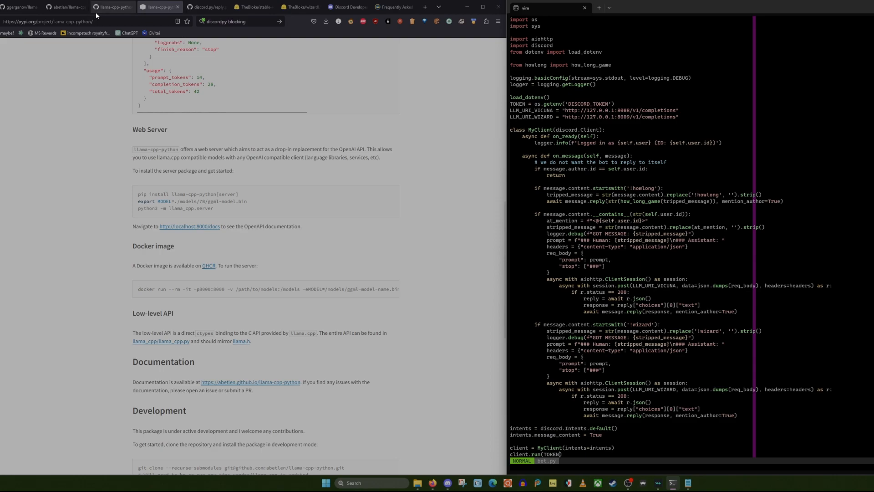
pyautogui.click(61, 7)
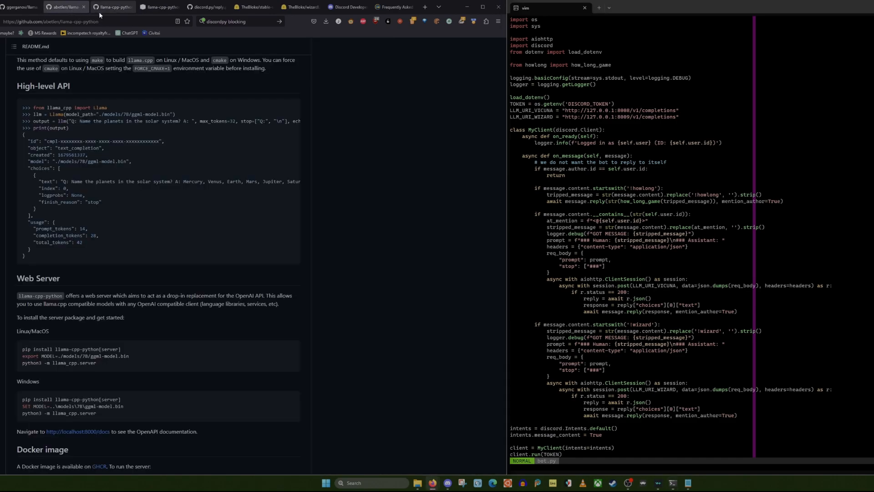
pyautogui.click(206, 7)
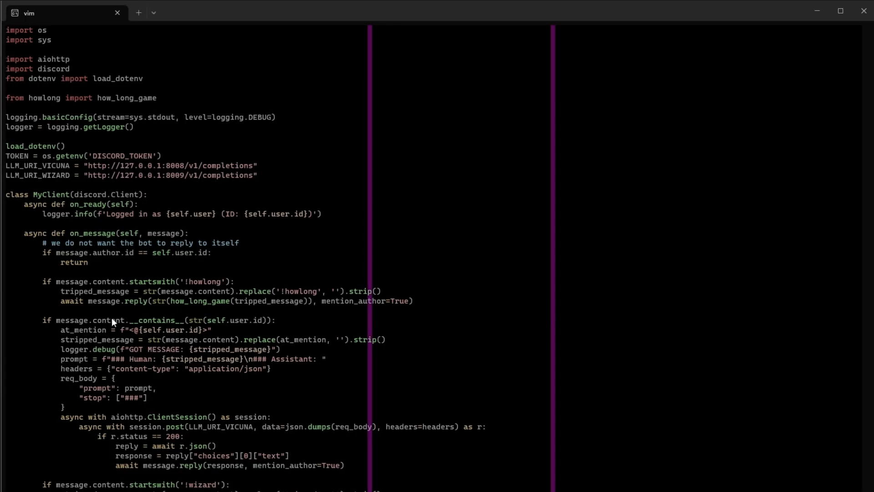
pyautogui.moveTo(184, 327)
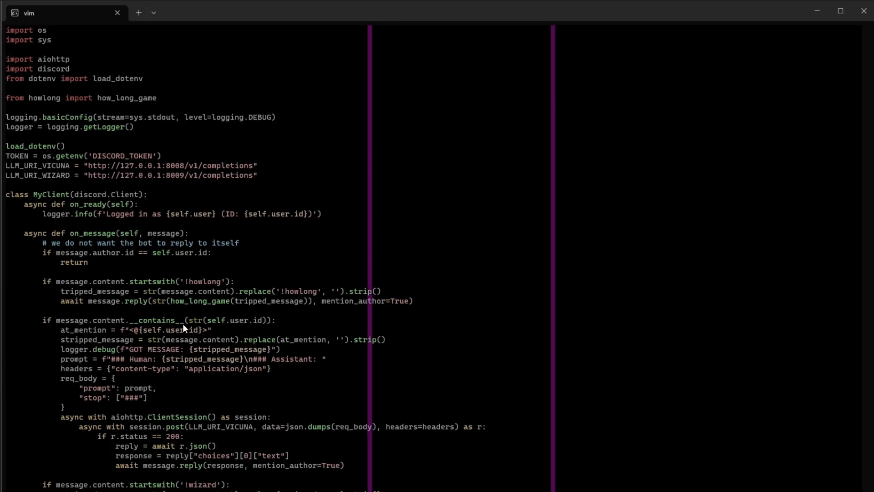
pyautogui.moveTo(249, 313)
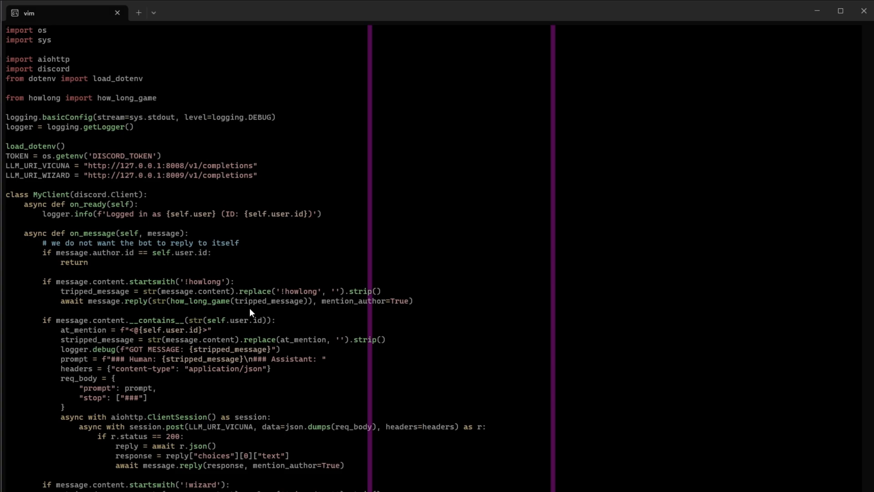
pyautogui.moveTo(244, 485)
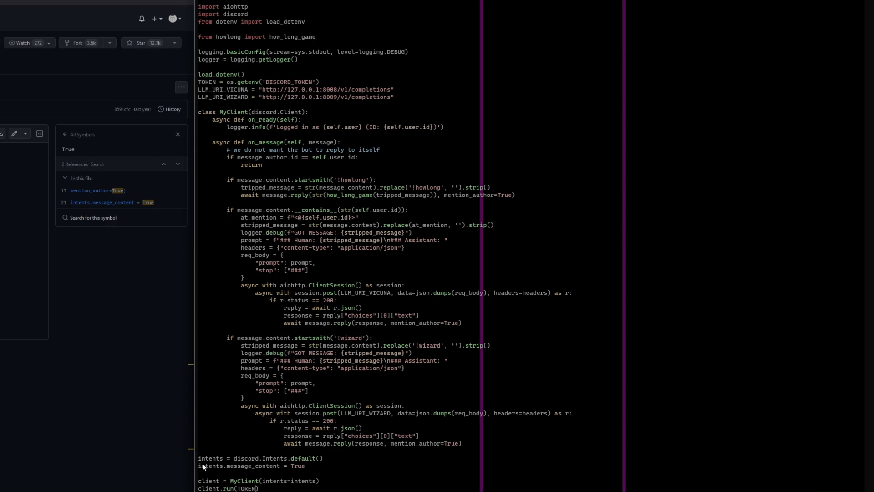
pyautogui.moveTo(244, 222)
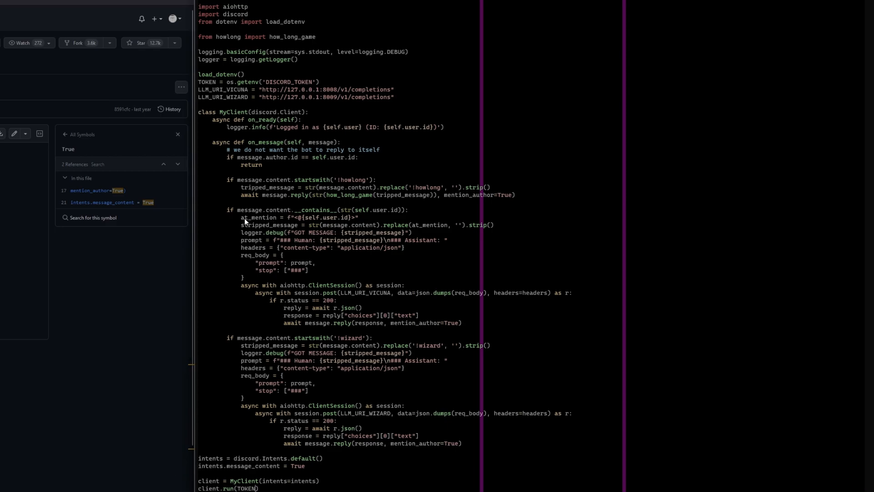
pyautogui.doubleClick(295, 217)
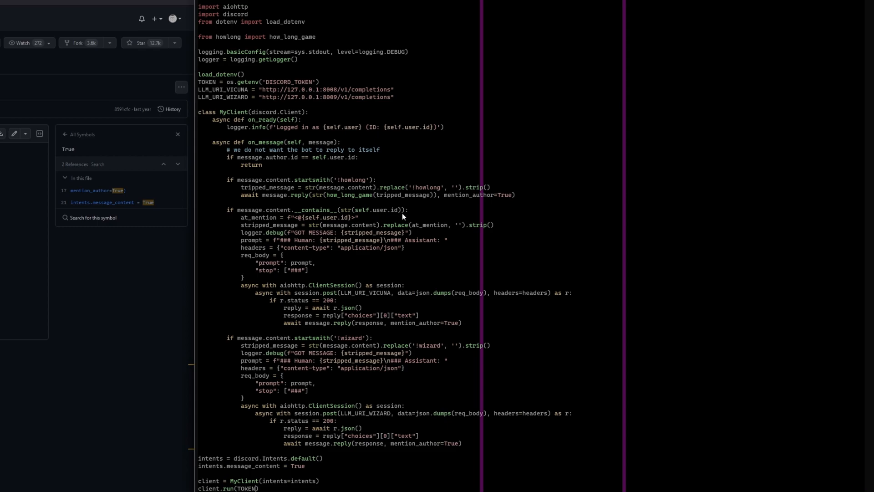
pyautogui.moveTo(318, 223)
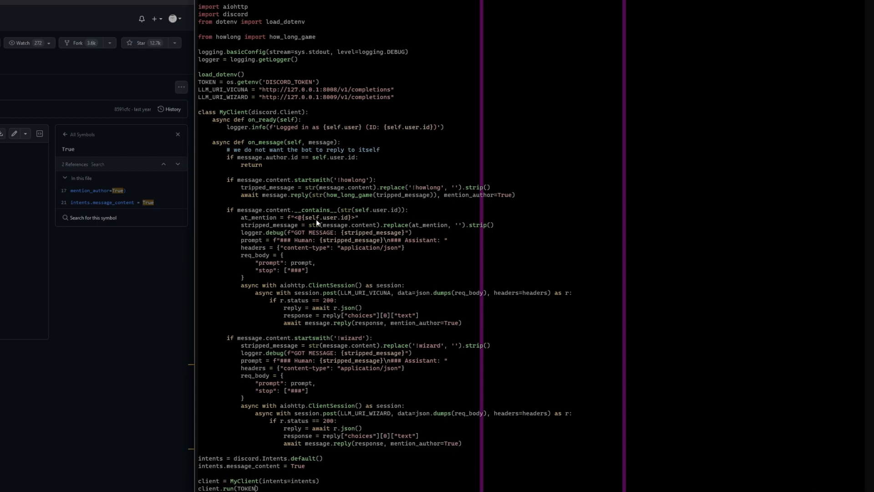
pyautogui.doubleClick(252, 240)
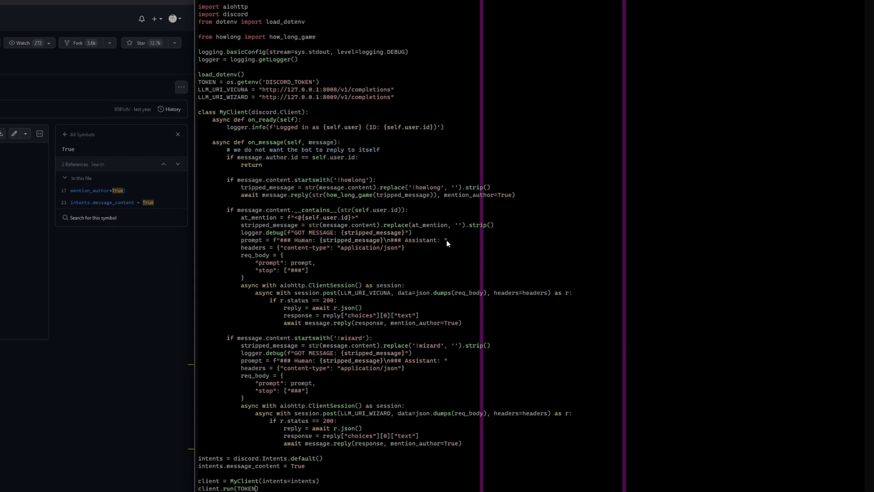
pyautogui.moveTo(315, 244)
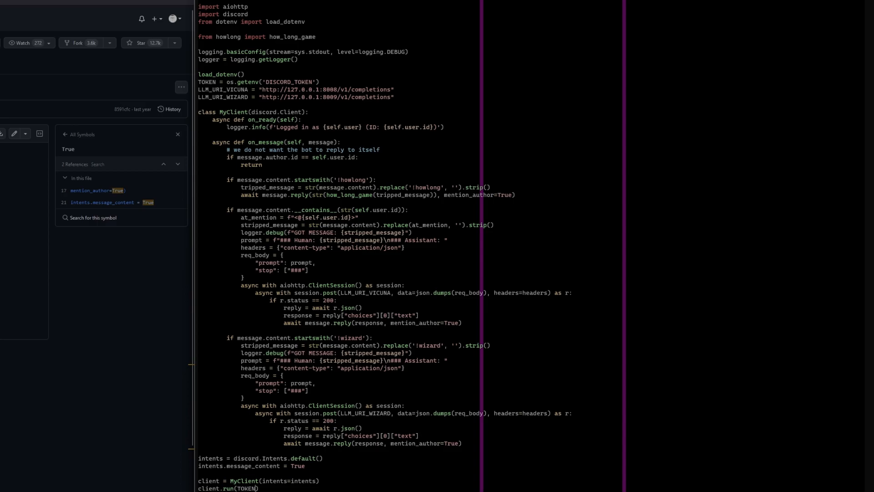
# Bring up the stable-vicuna-13B-GPTQ model card and scroll to its Human/Assistant prompt template.
pyautogui.click(439, 10)
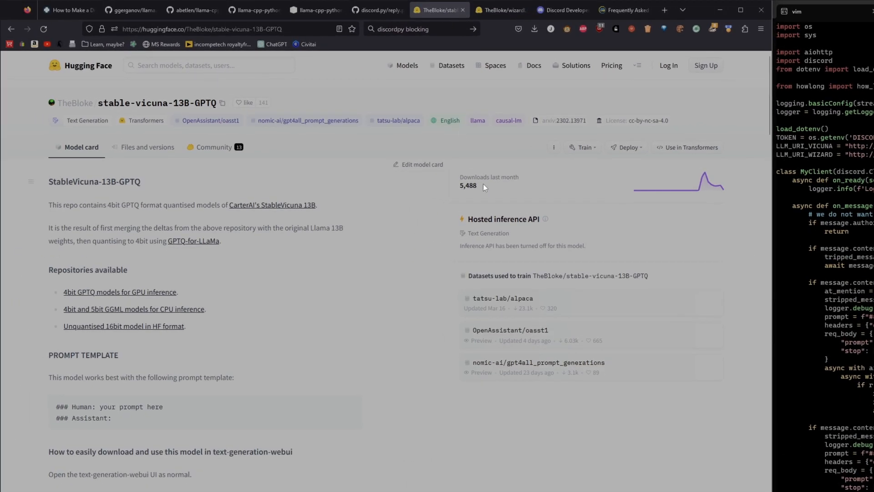
pyautogui.scroll(-3)
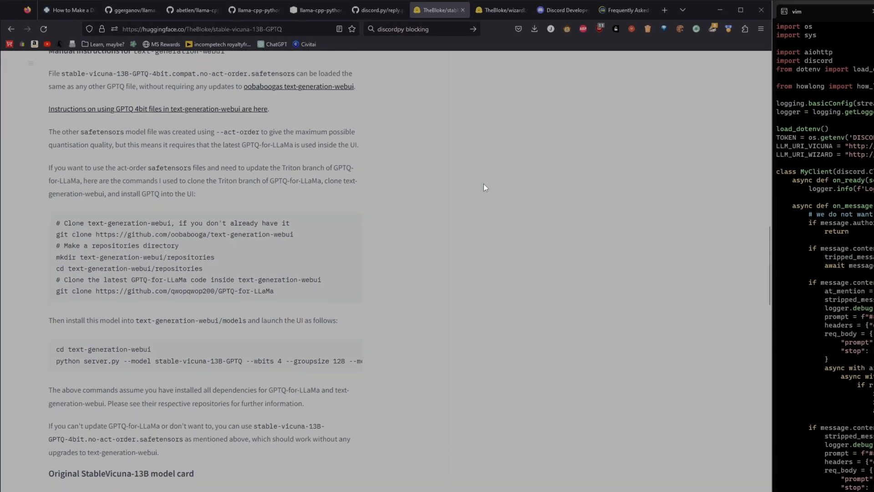
pyautogui.scroll(-3)
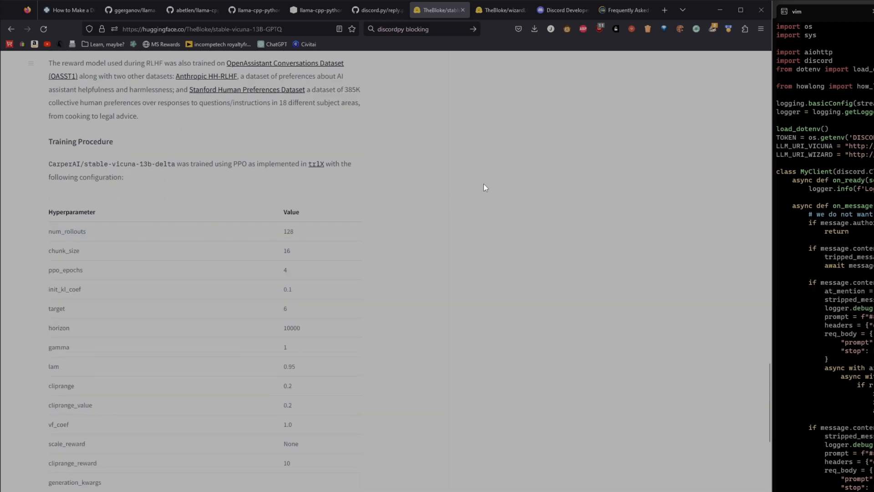
pyautogui.scroll(-3)
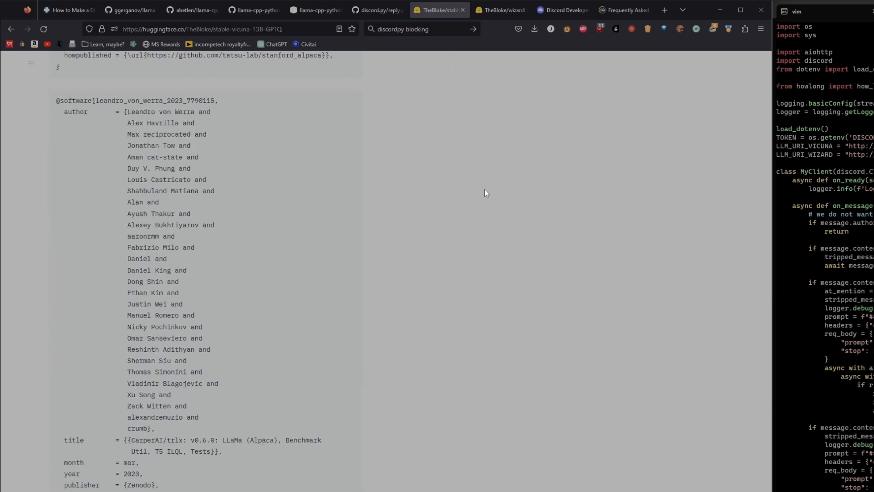
pyautogui.scroll(3)
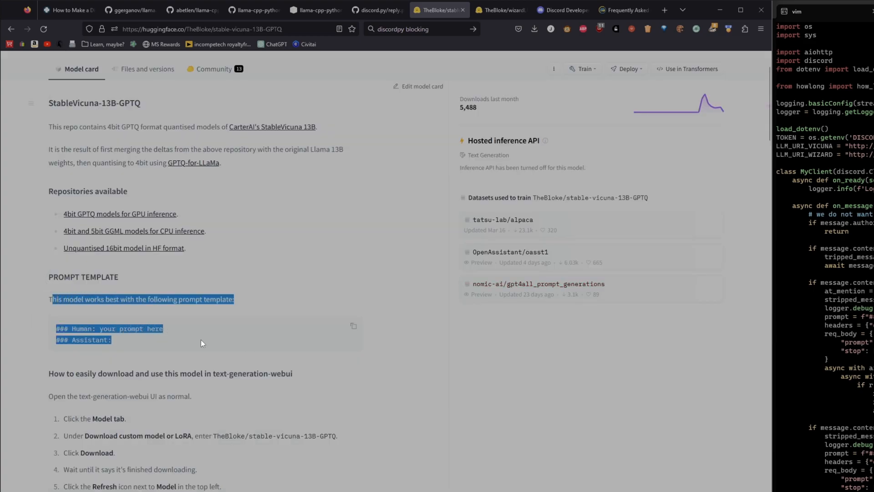
pyautogui.click(44, 296)
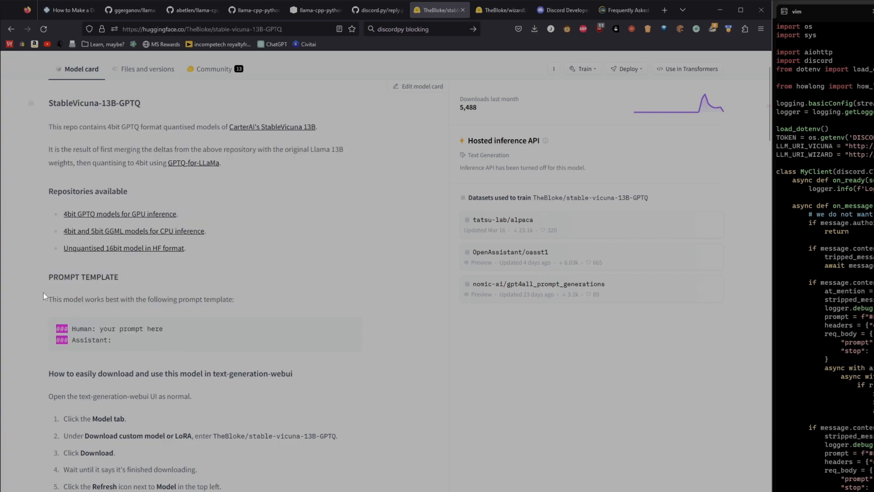
pyautogui.moveTo(45, 296)
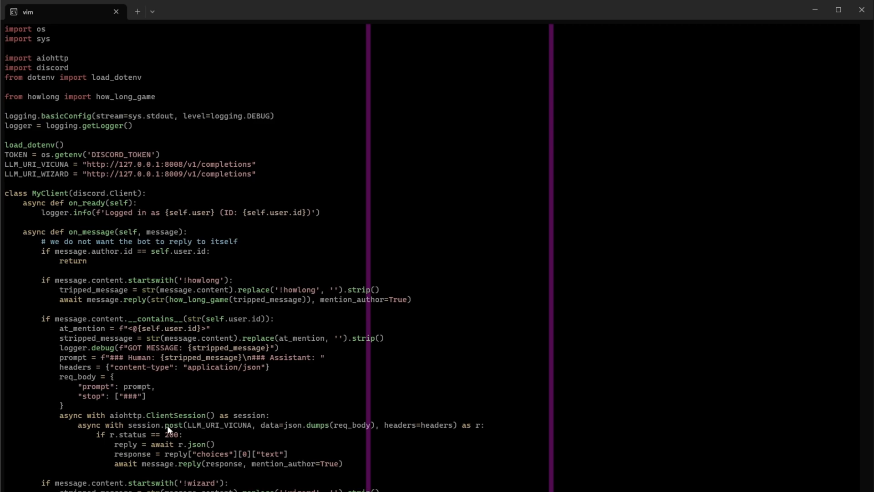
pyautogui.moveTo(226, 433)
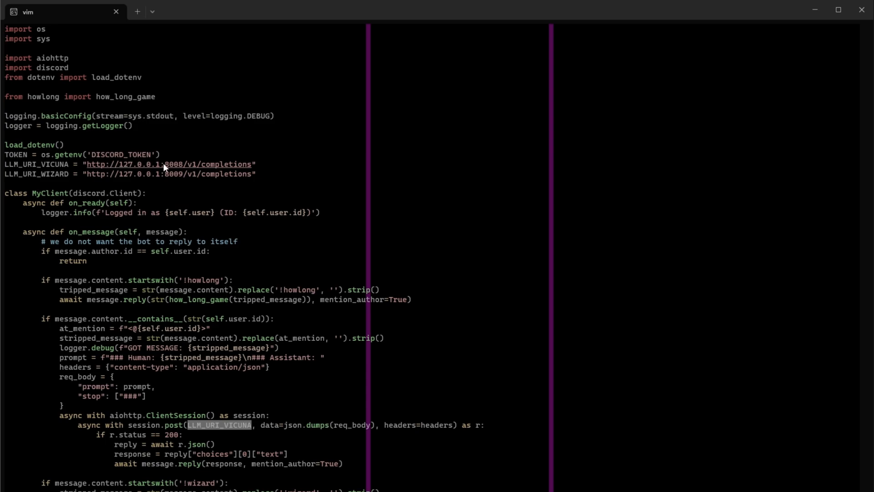
pyautogui.moveTo(217, 175)
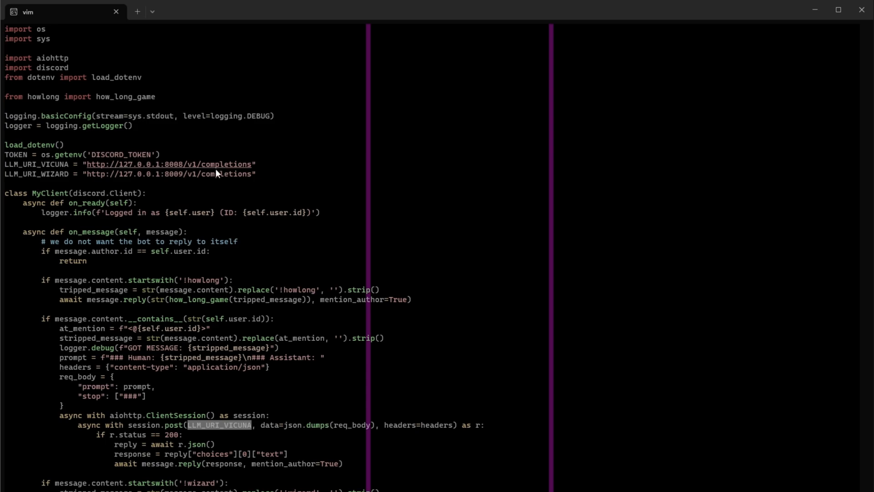
pyautogui.moveTo(245, 167)
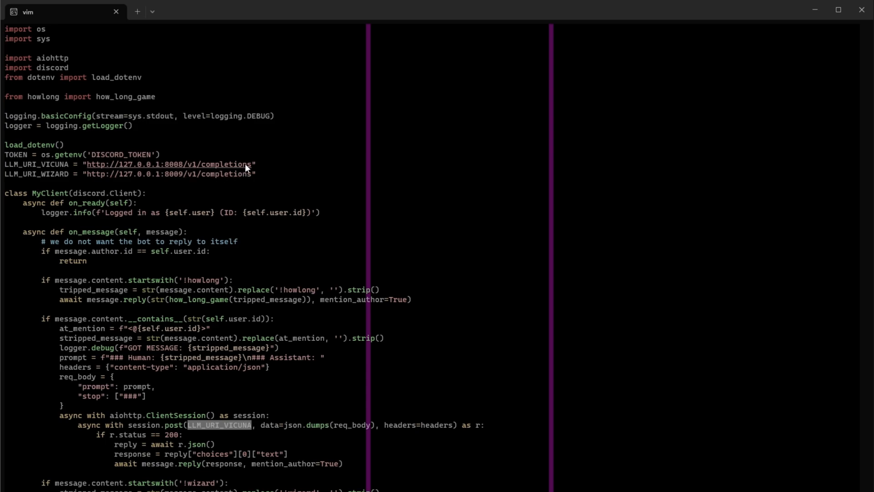
pyautogui.moveTo(311, 457)
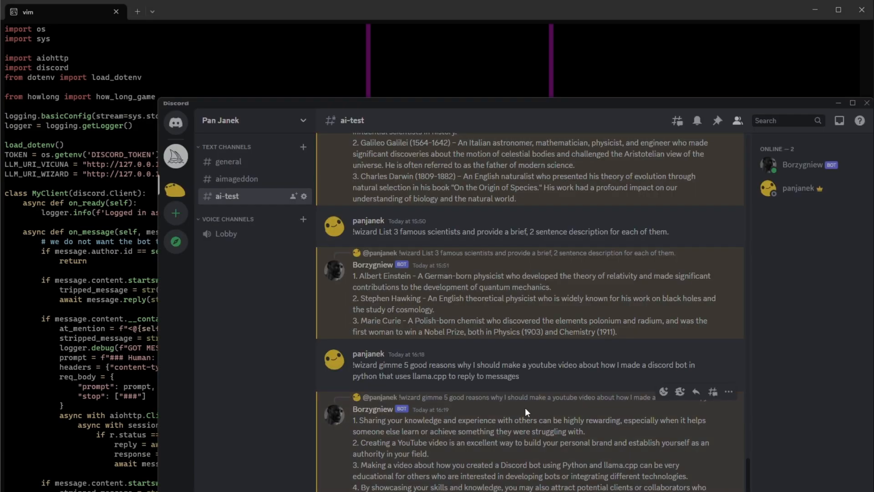
pyautogui.moveTo(554, 385)
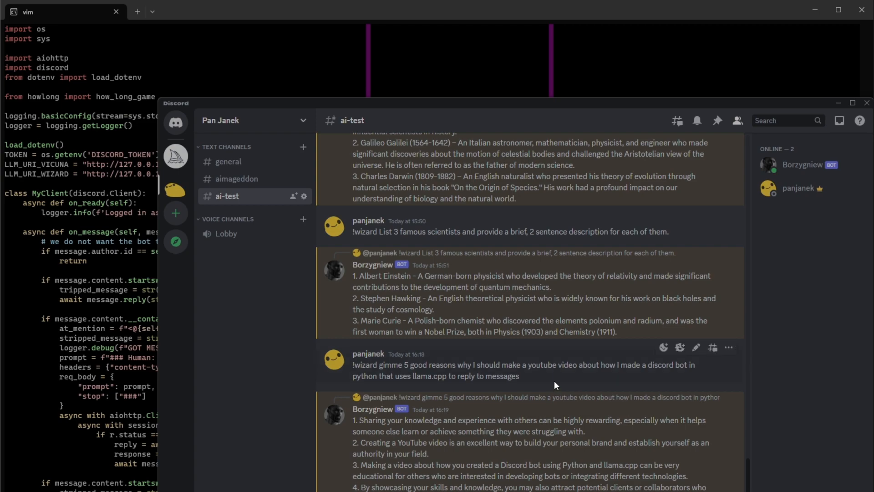
pyautogui.moveTo(532, 402)
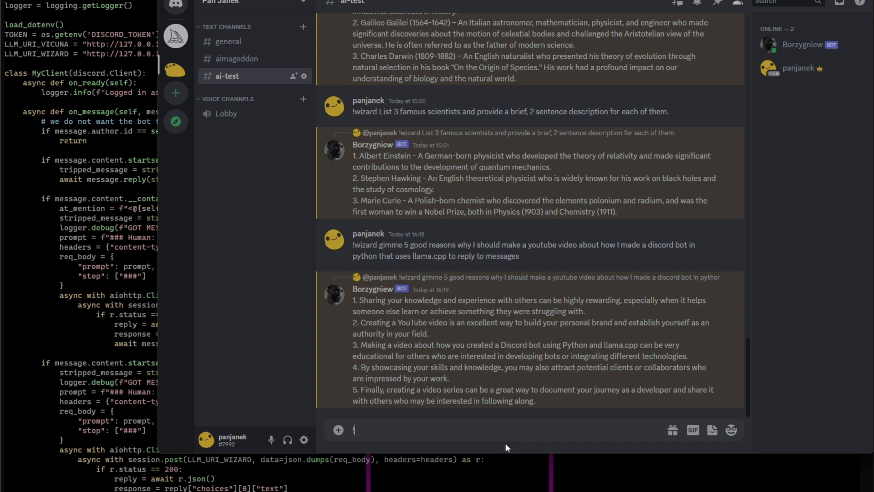
# Type '!wizard what should I say to finish my youtube video… creating a bot for ll' in ai-test.
pyautogui.write('!wizard')
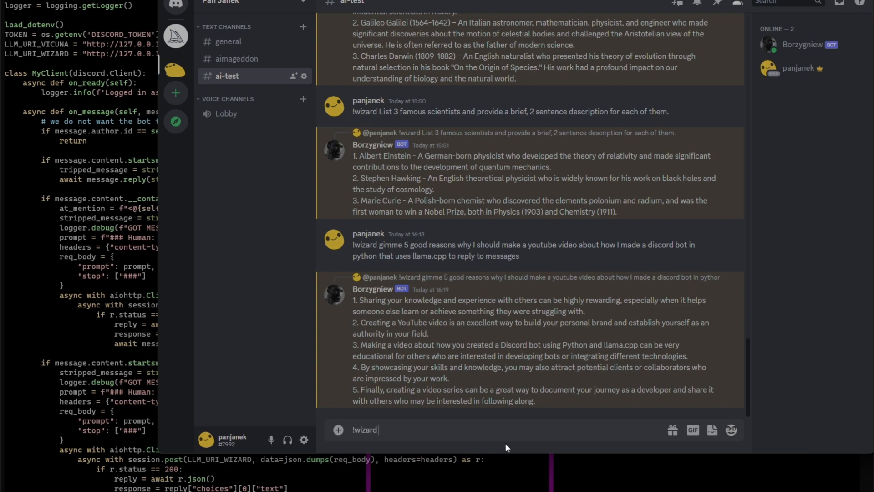
pyautogui.moveTo(506, 448)
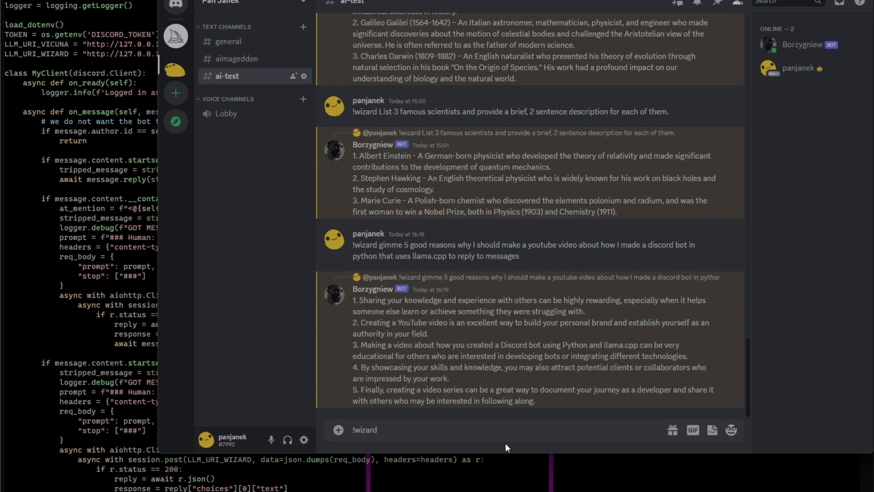
pyautogui.write('wha')
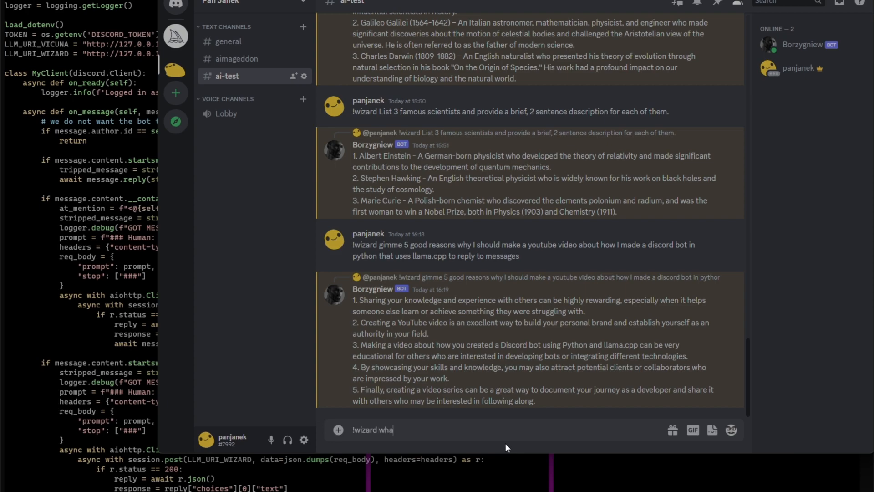
pyautogui.write('t should I')
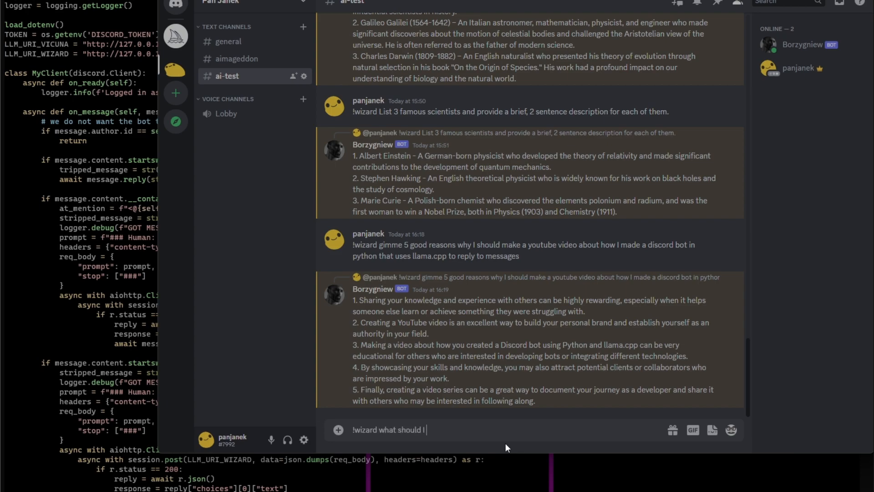
pyautogui.write('say to finish m')
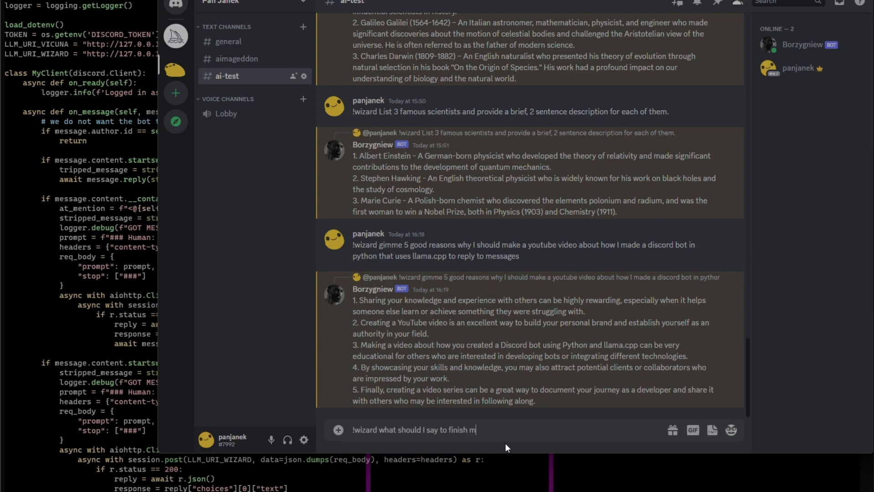
pyautogui.write('y youtube video about')
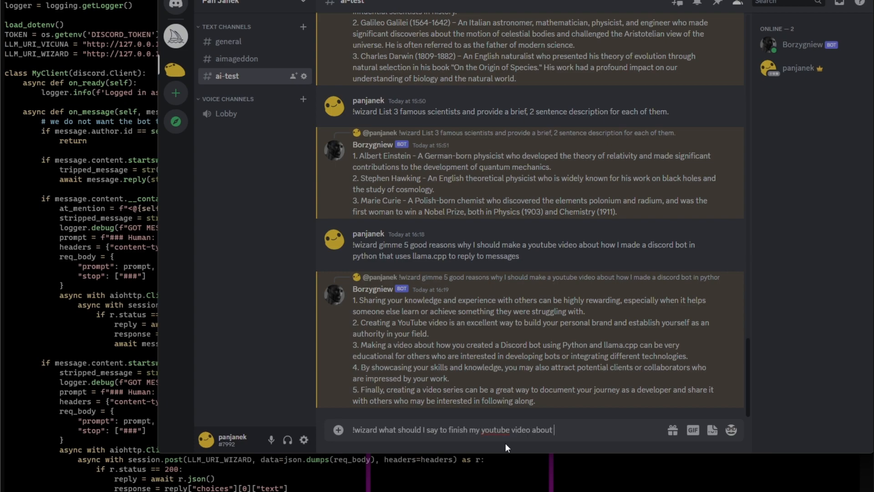
pyautogui.write('cre')
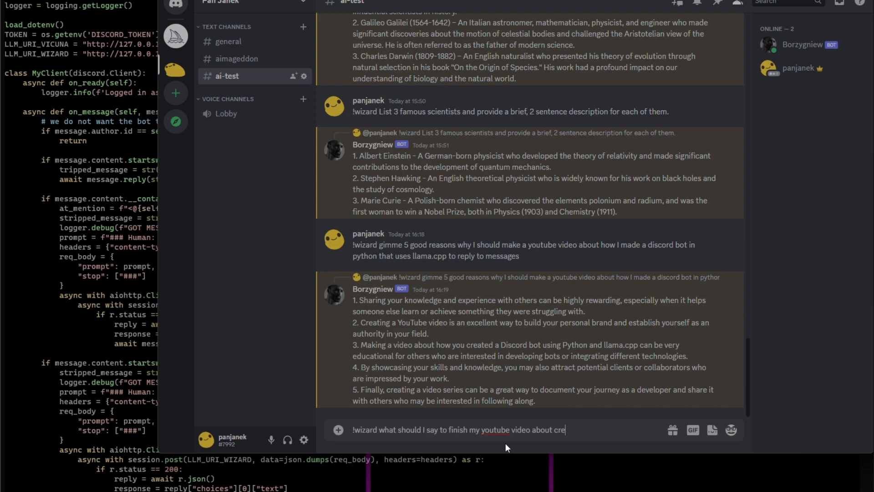
pyautogui.write('ating a bot')
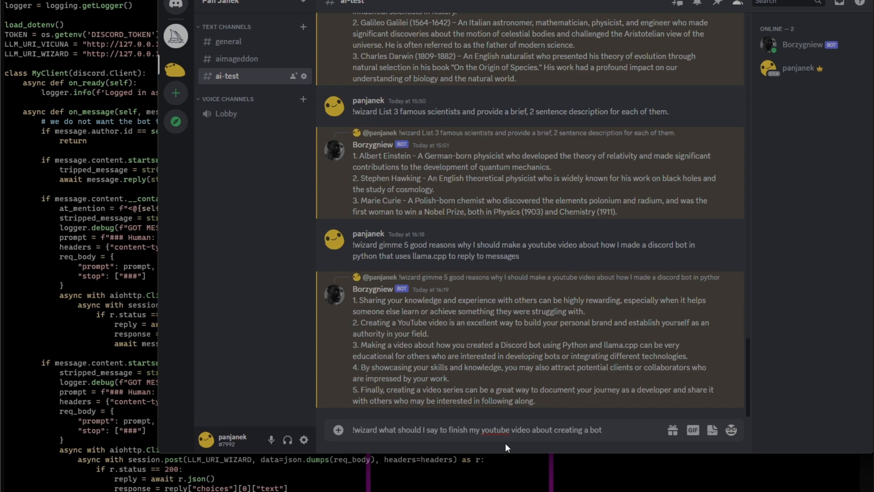
pyautogui.write('for ll')
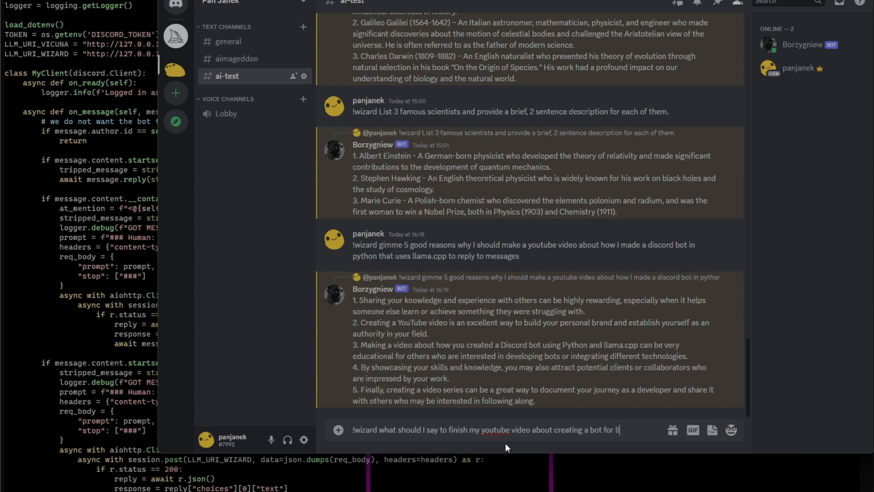